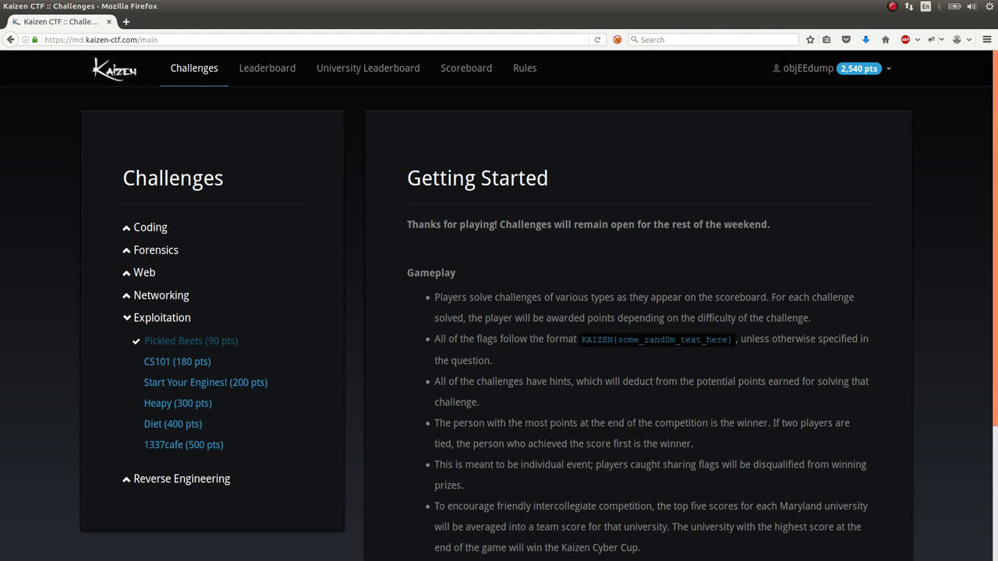
mouse_move(174, 340)
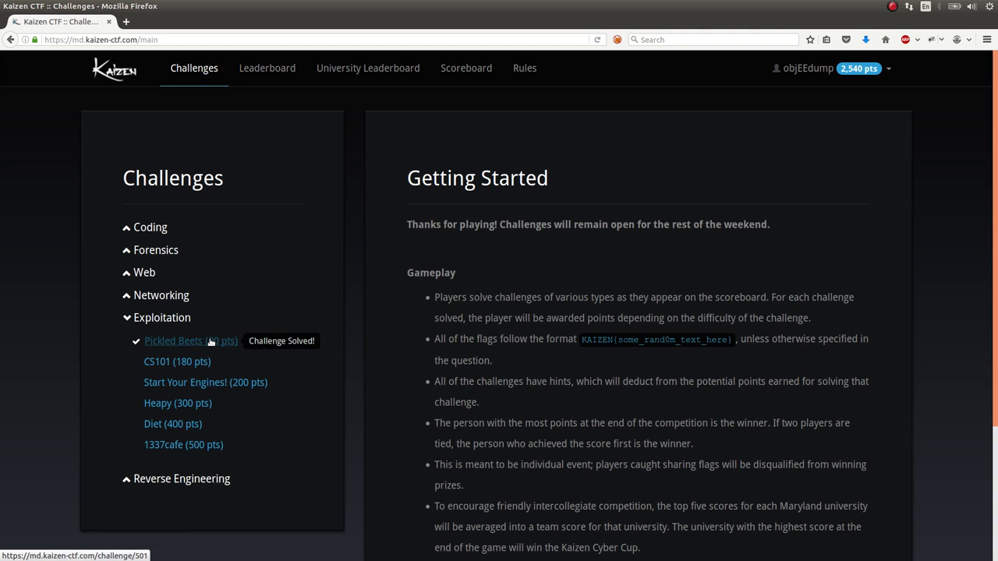
- Open the Pickled Beets (90 pts) exploitation challenge from the Challenges sidebar
left_click(174, 340)
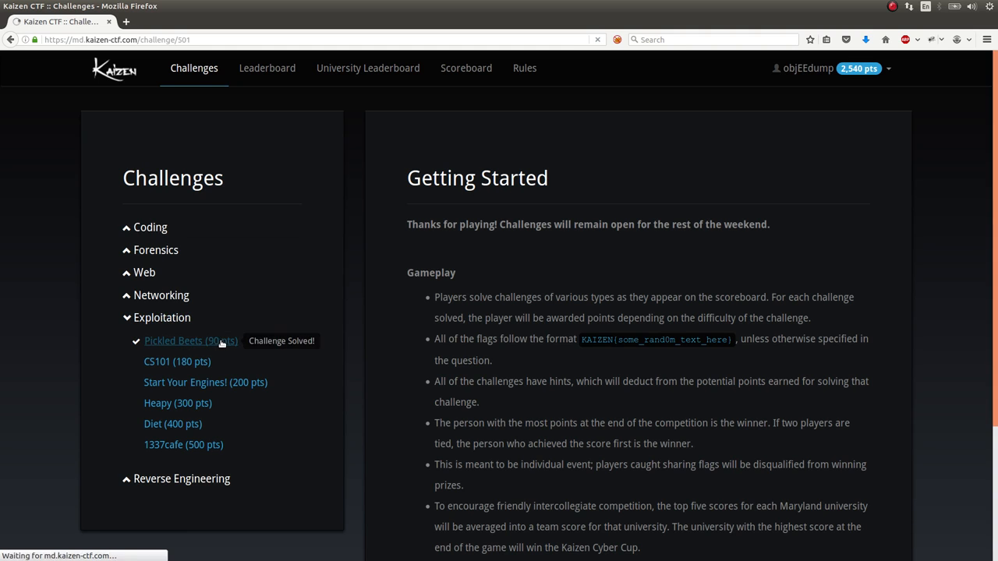
left_click(184, 340)
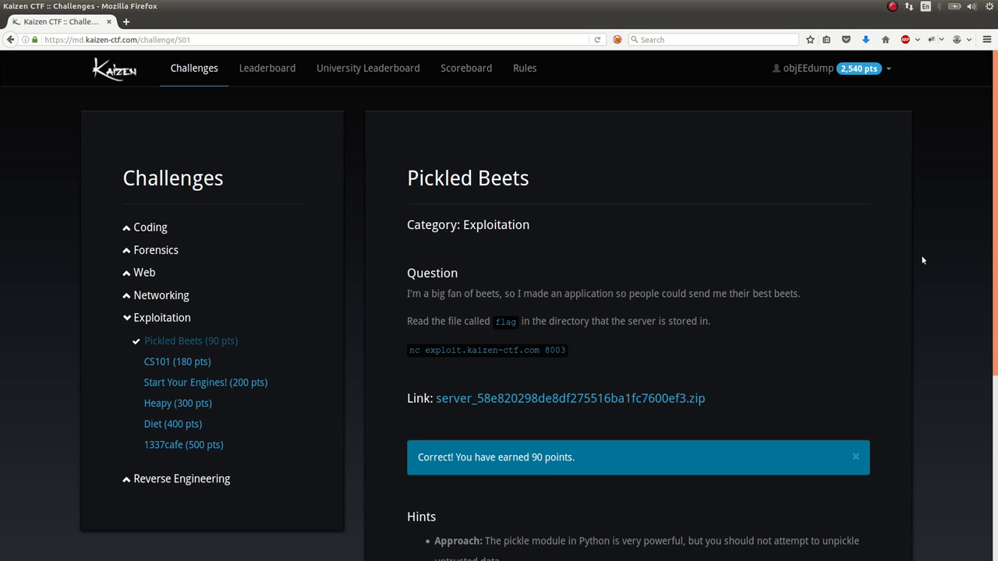
mouse_move(858, 253)
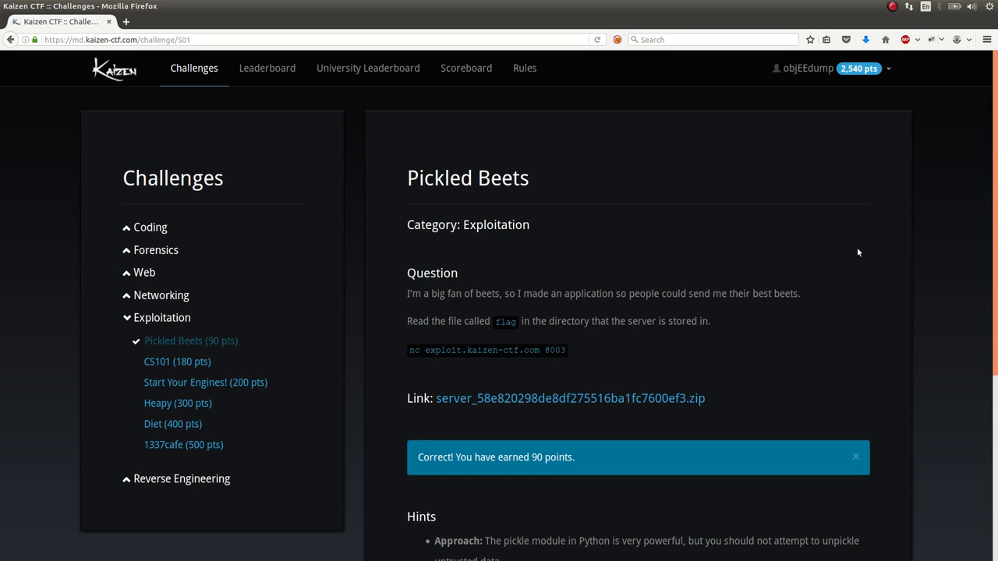
- View the leaderboard standings, then return to the main challenges page via the Kaizen logo
left_click(266, 68)
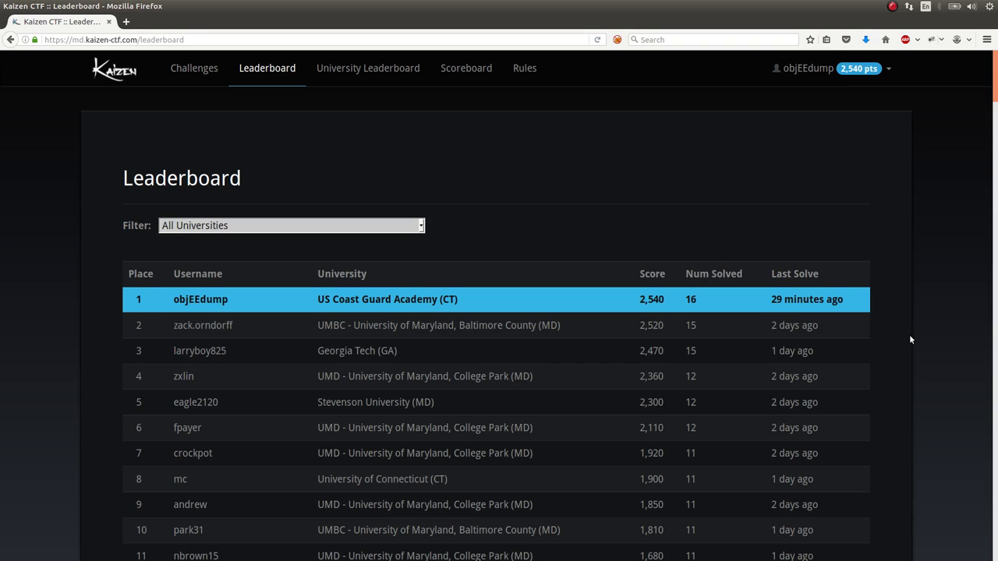
mouse_move(140, 90)
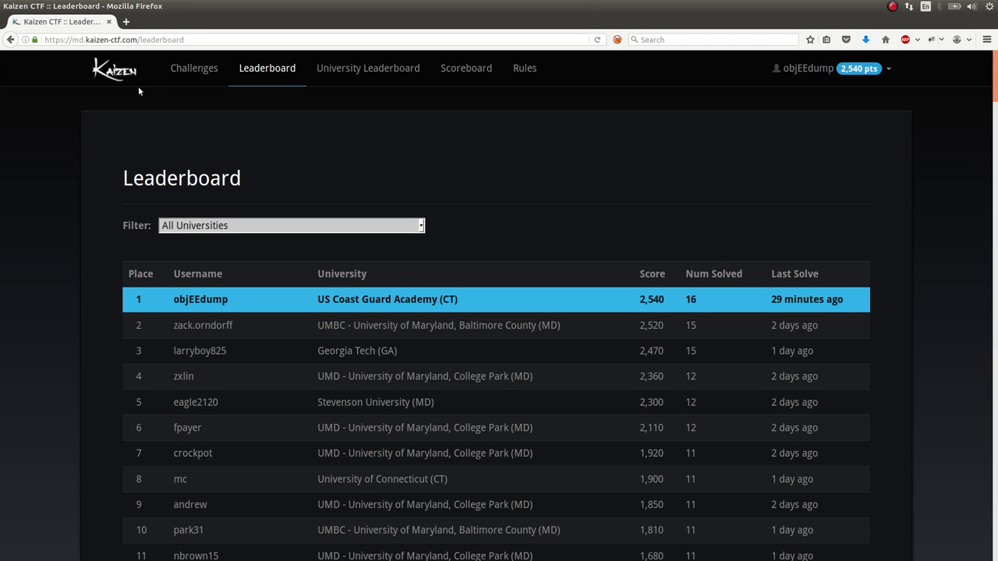
left_click(193, 69)
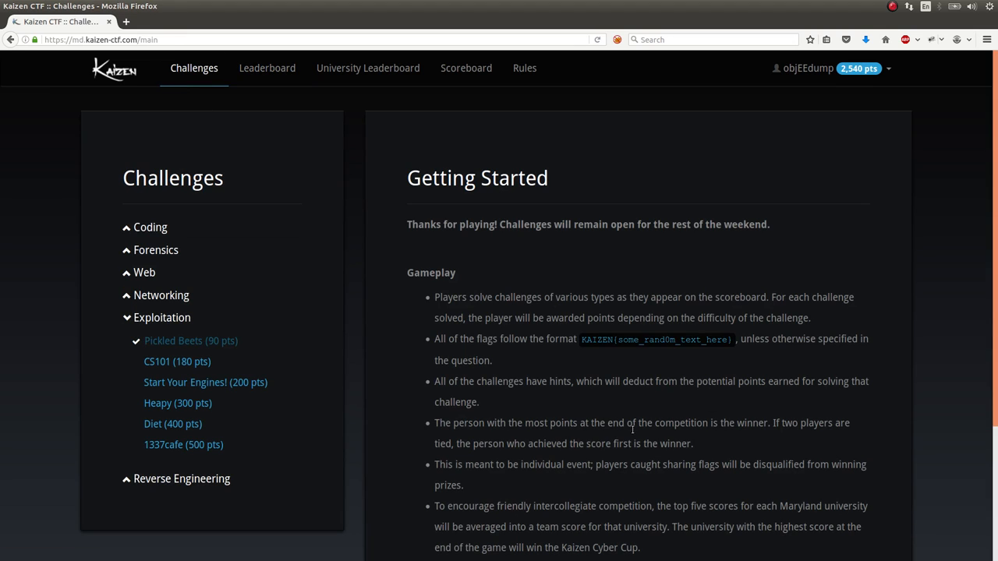
- Reopen Pickled Beets, mark 'application' in the question and read down to the Hints section
left_click(190, 340)
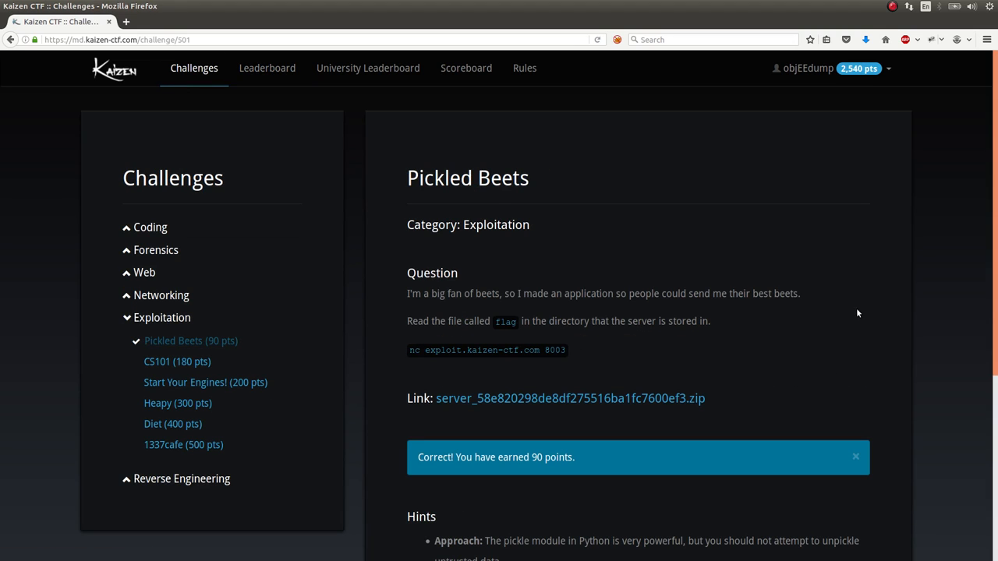
mouse_move(861, 312)
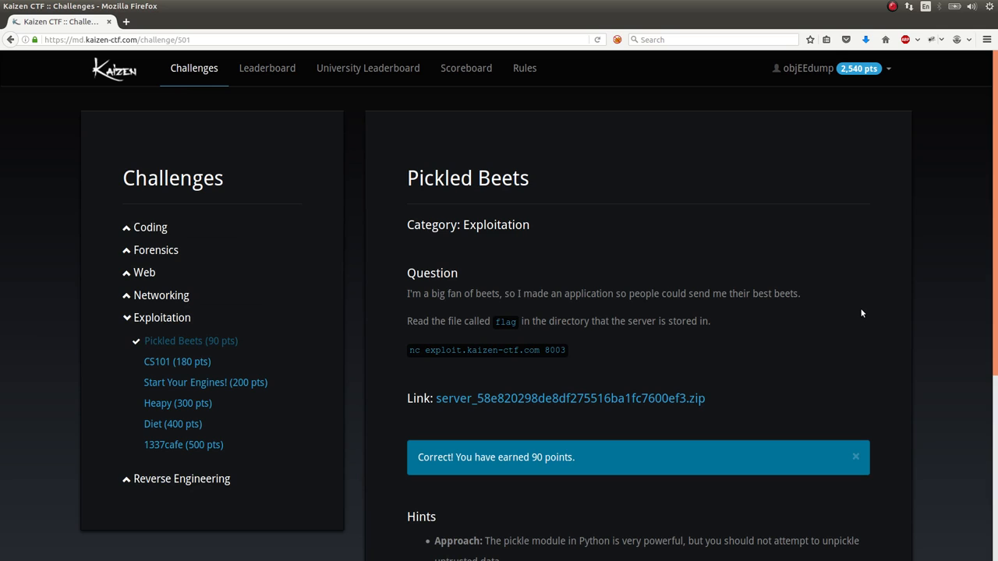
mouse_move(630, 286)
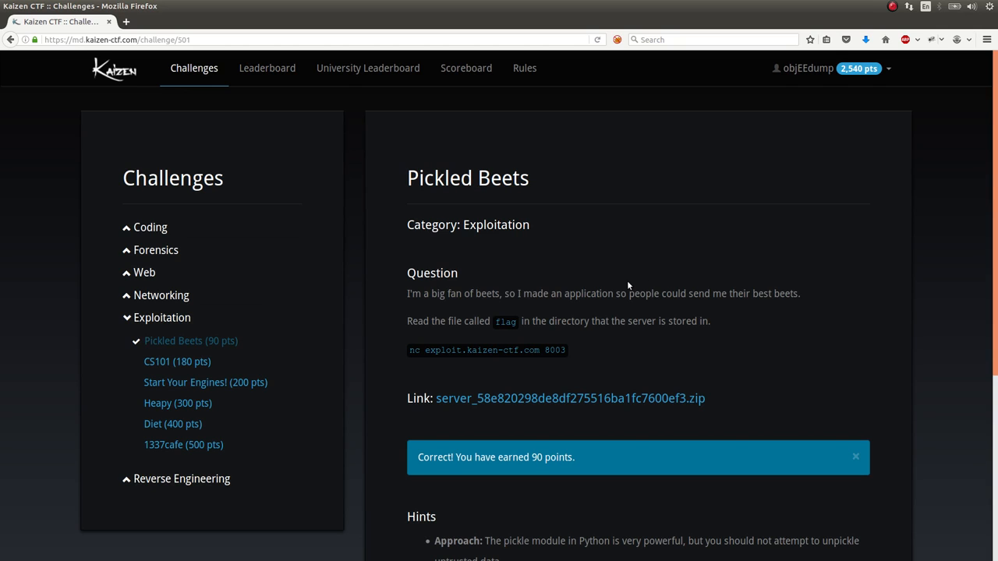
double_click(596, 293)
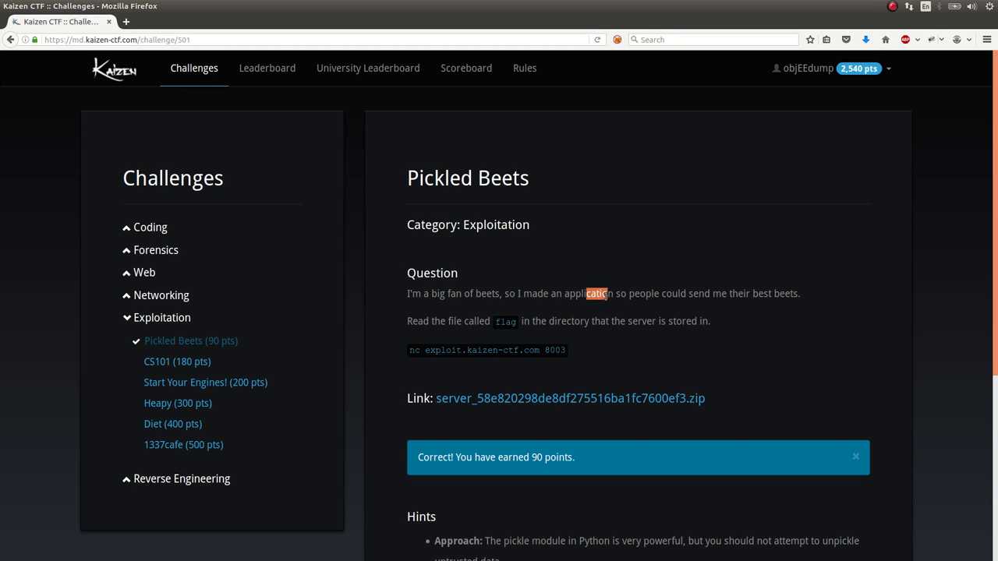
left_click_drag(586, 294, 774, 293)
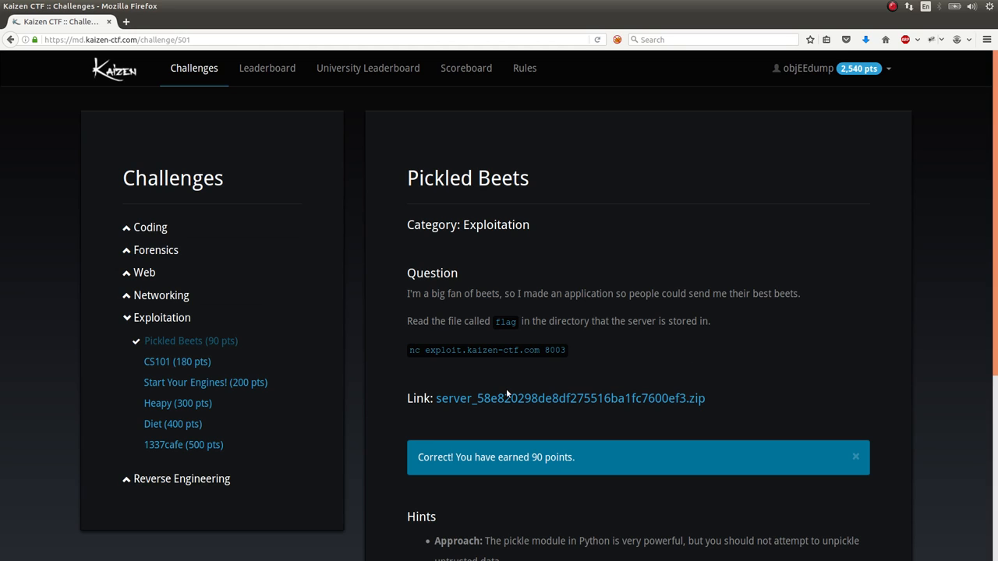
scroll("down", 3)
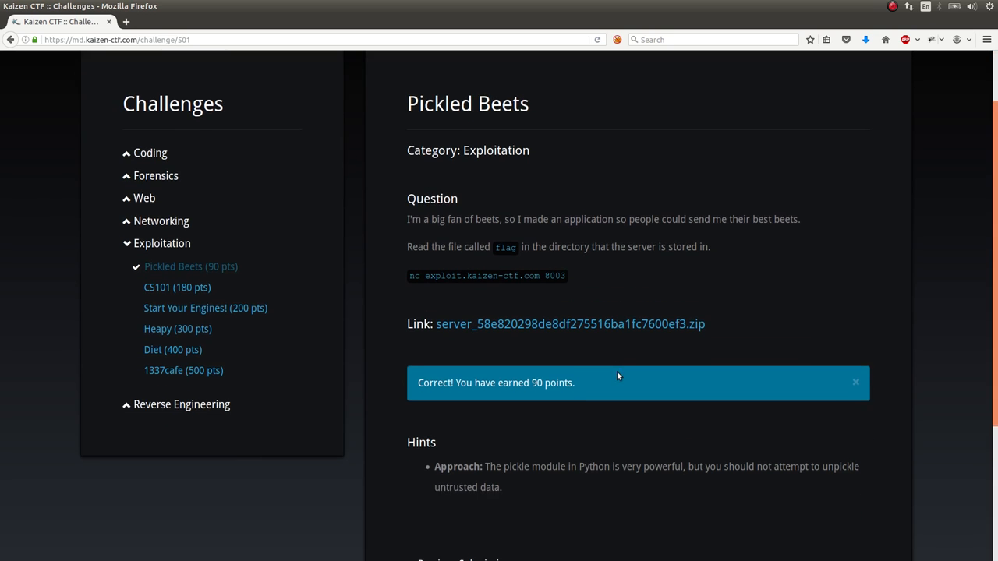
scroll("down", 3)
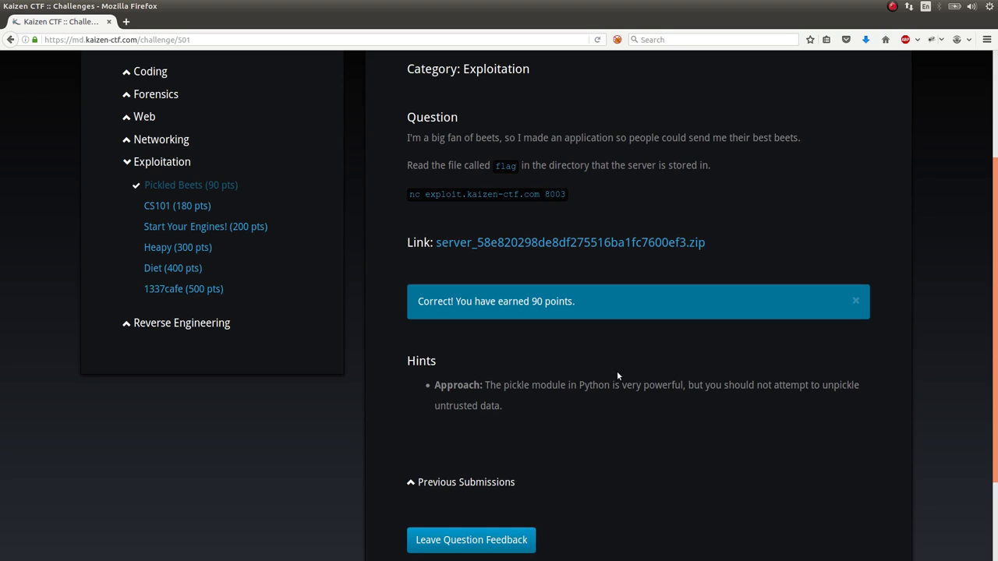
mouse_move(722, 380)
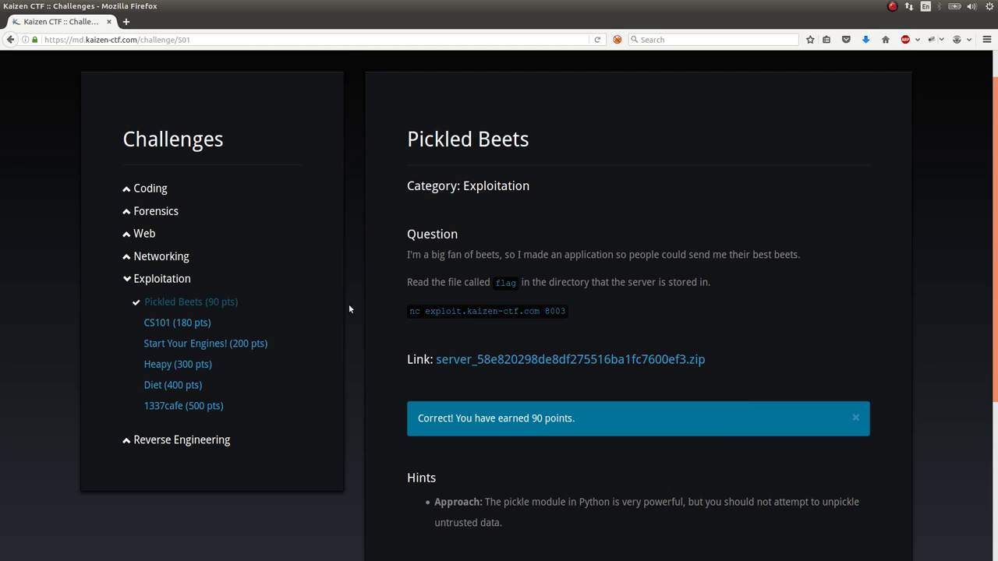
mouse_move(521, 425)
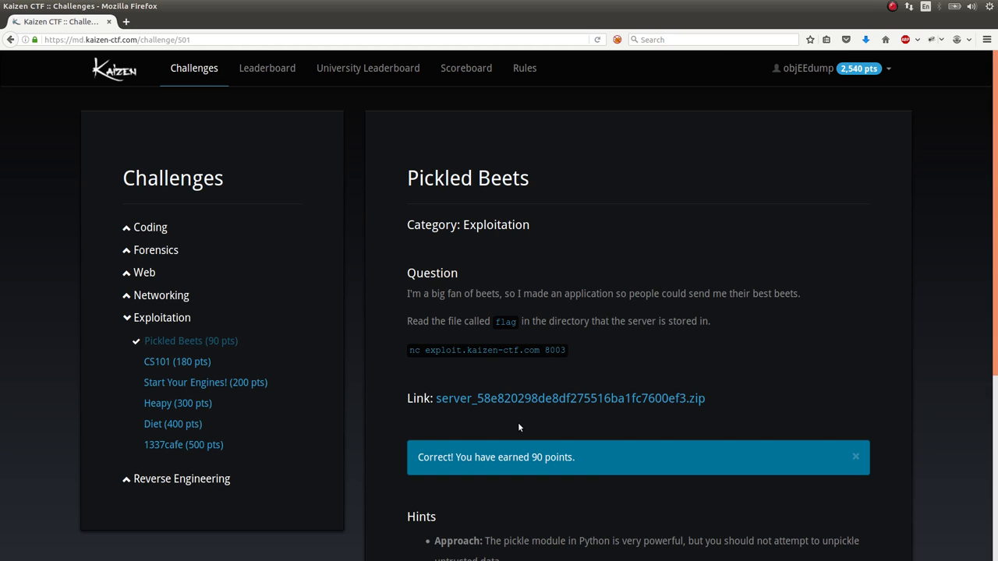
- Save the challenge's server zip into a new picked_beets folder inside kaizen
left_click(571, 399)
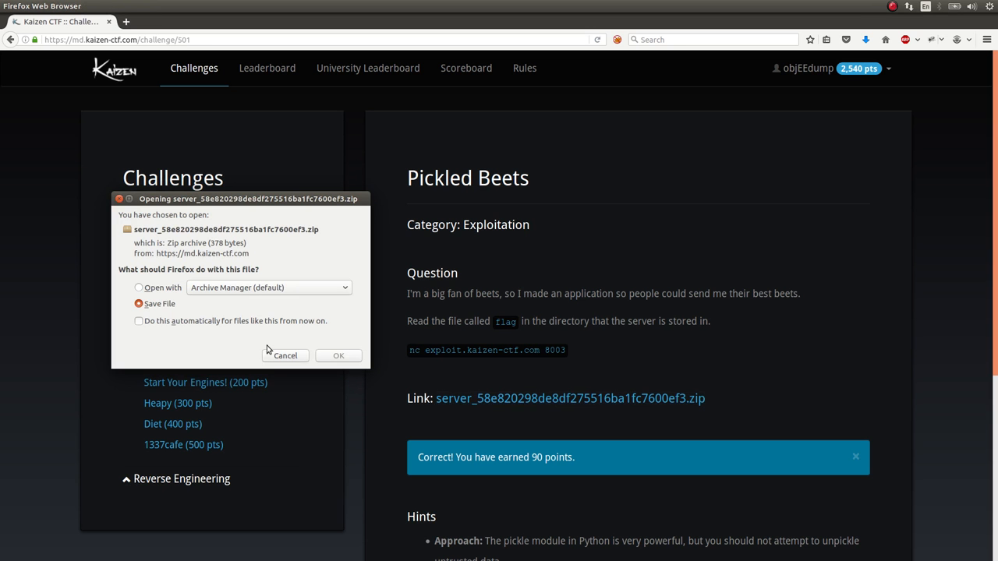
left_click(339, 356)
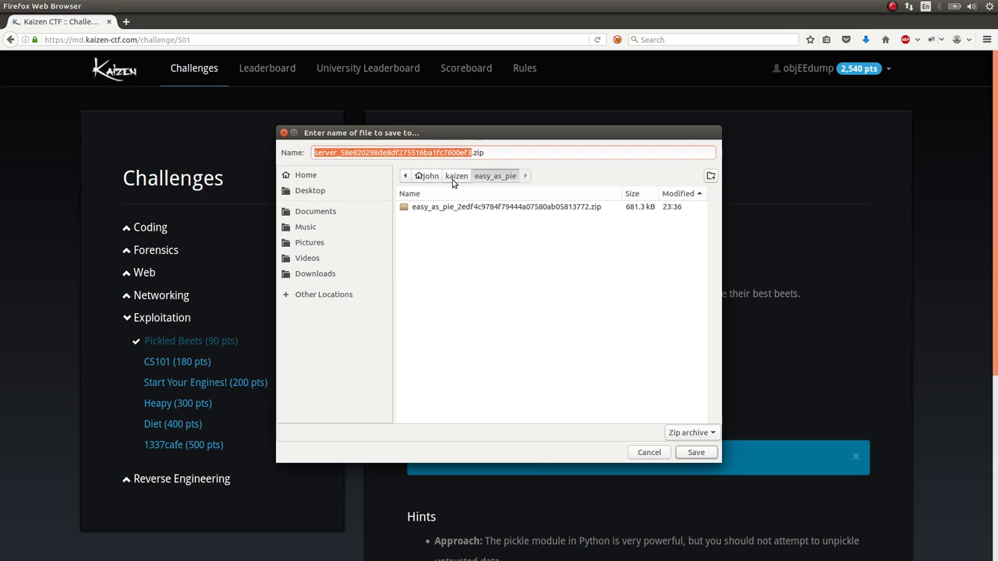
left_click(711, 175)
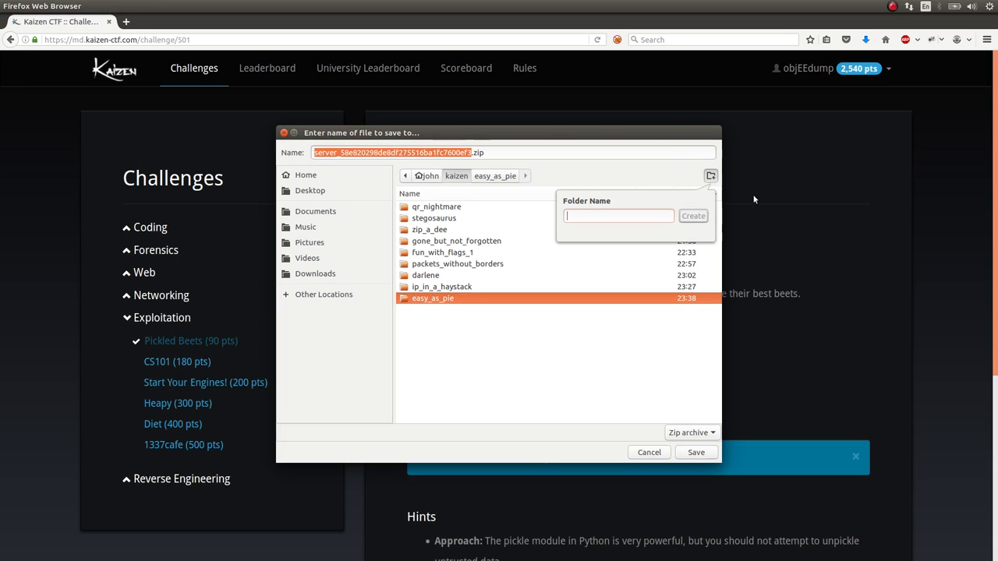
type("picked_beets/")
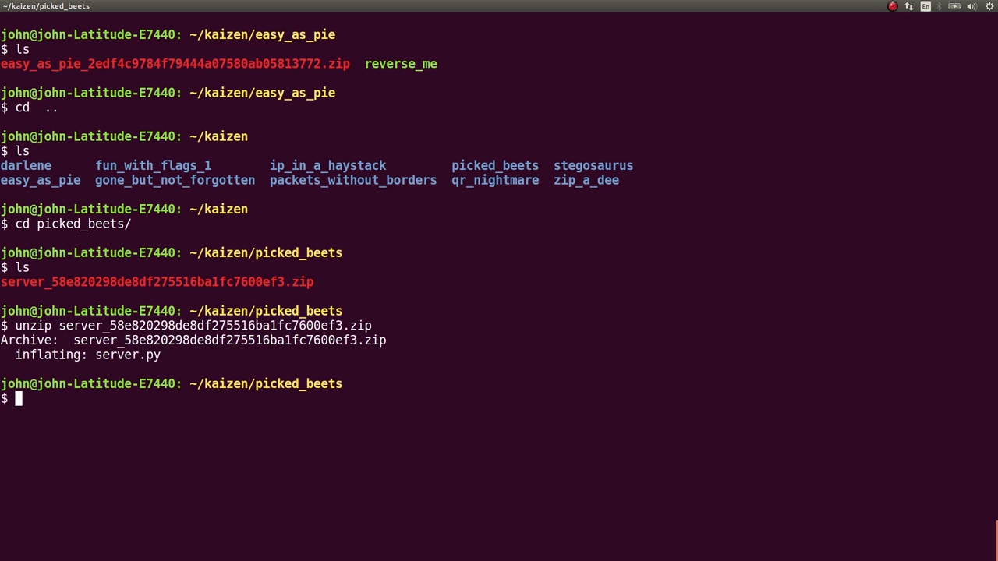
- Launch server.py in Sublime Text with subl from the picked_beets folder
type("subl s")
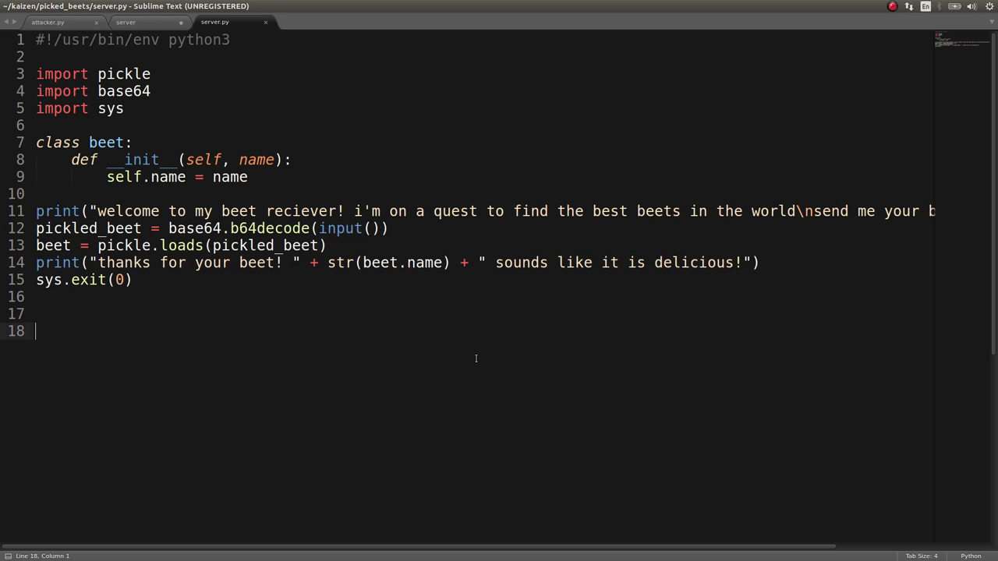
double_click(123, 73)
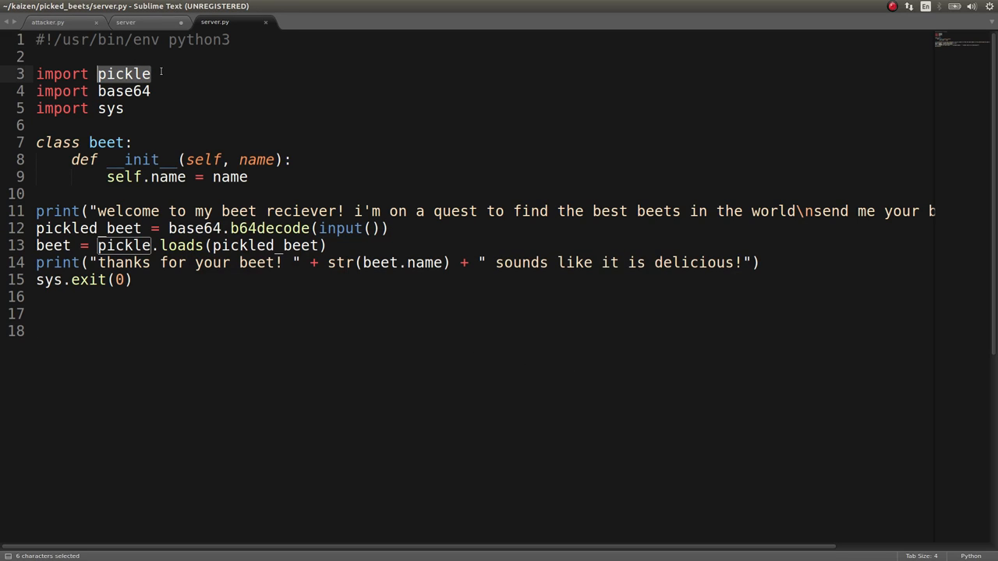
left_click(140, 159)
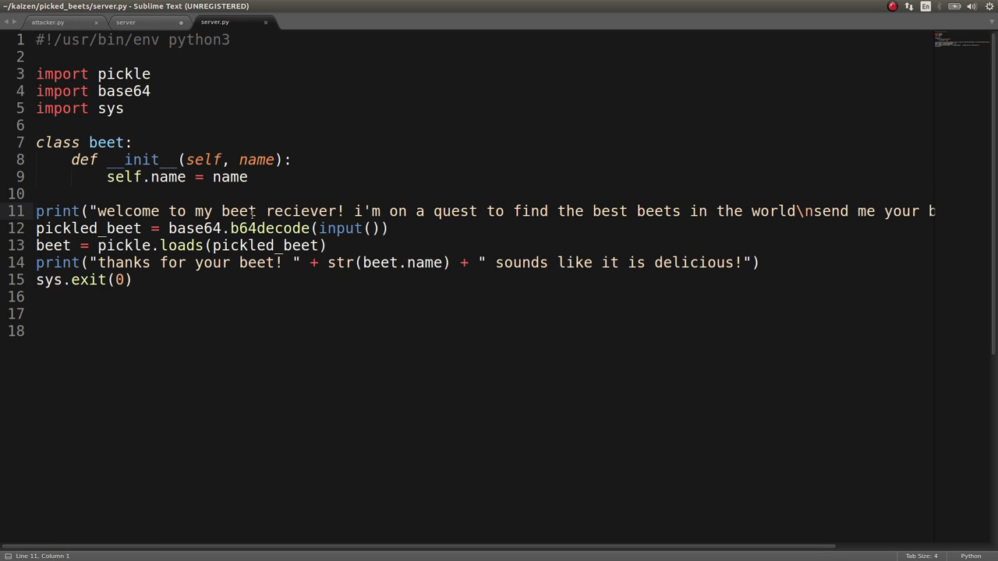
double_click(268, 227)
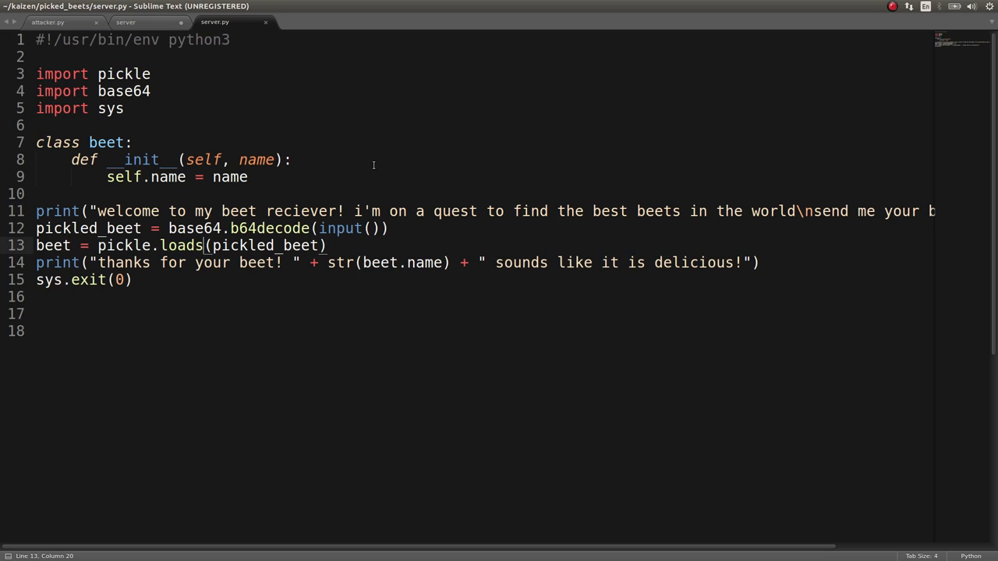
double_click(265, 245)
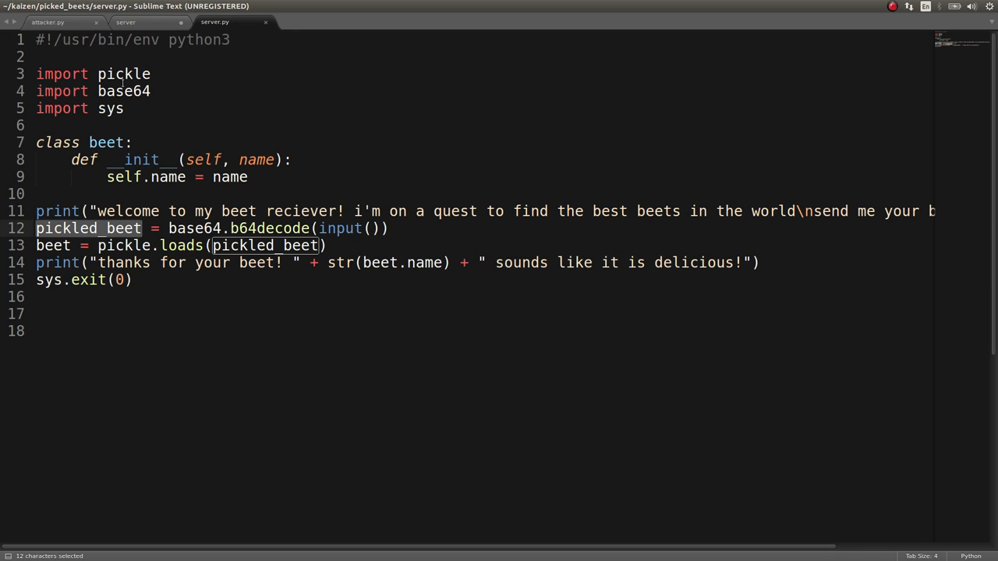
double_click(384, 262)
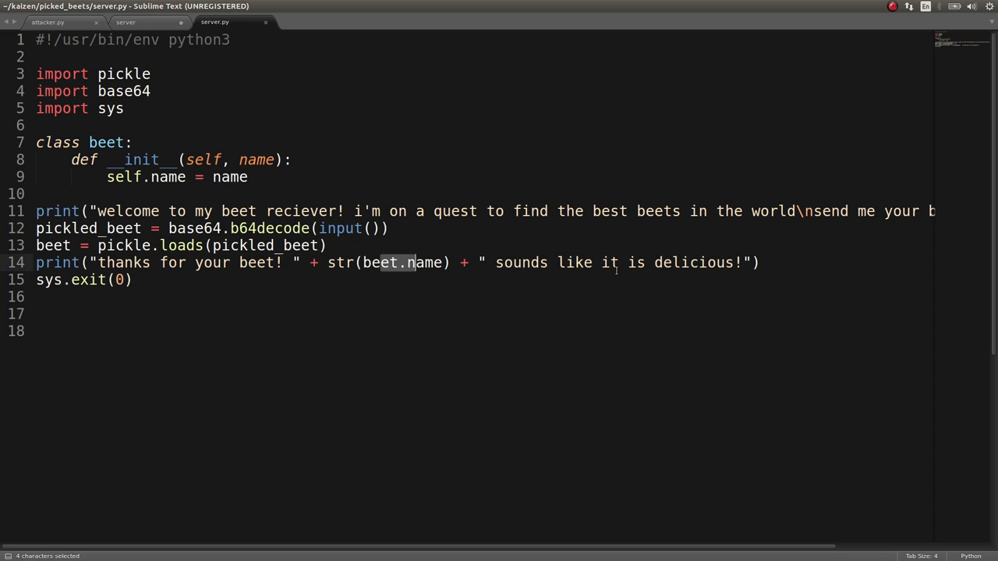
double_click(424, 262)
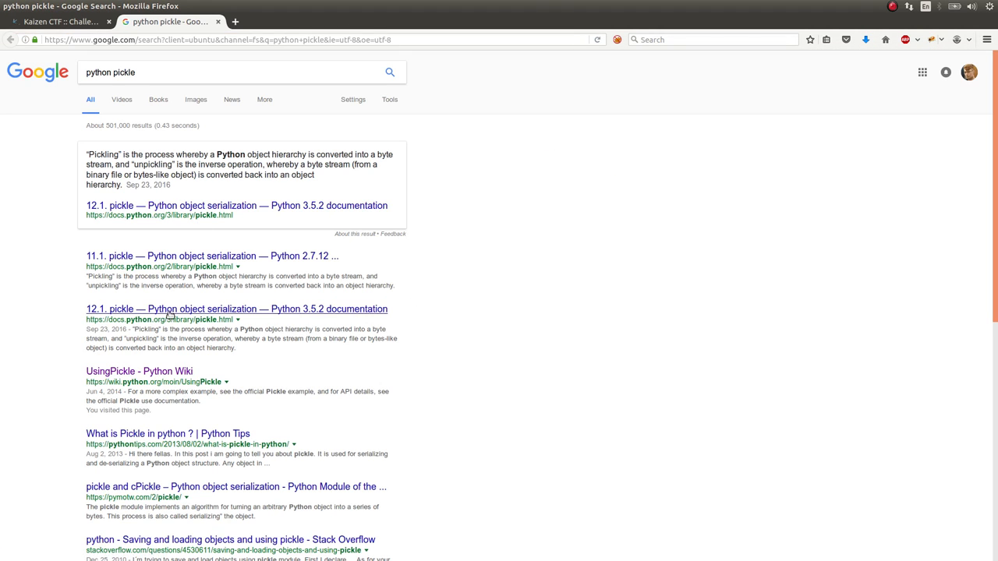
- Read the UsingPickle wiki page's Flying Pickle Alert warning that pickle files can be hacked
left_click(139, 371)
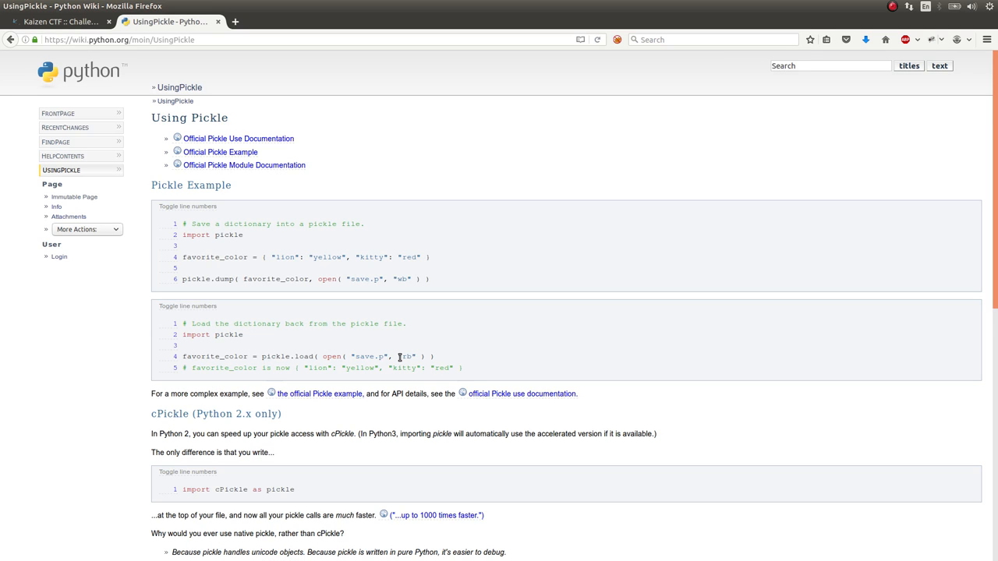
scroll("down", 3)
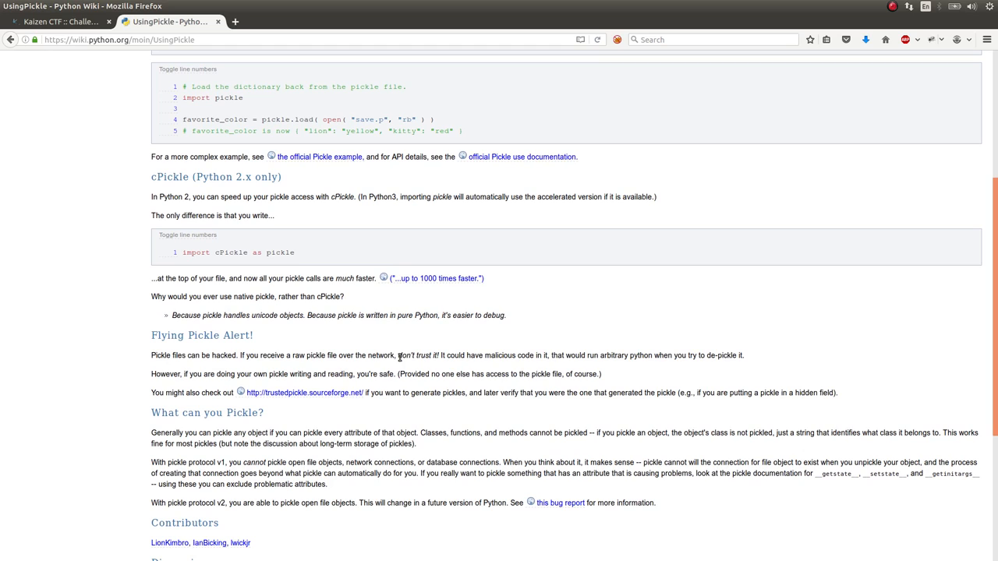
left_click_drag(399, 356, 580, 375)
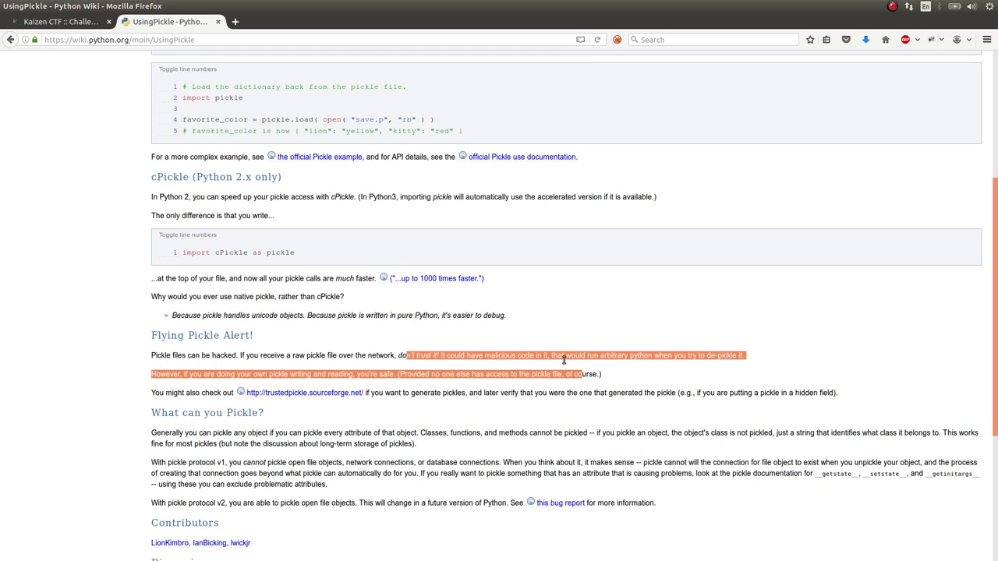
left_click(513, 347)
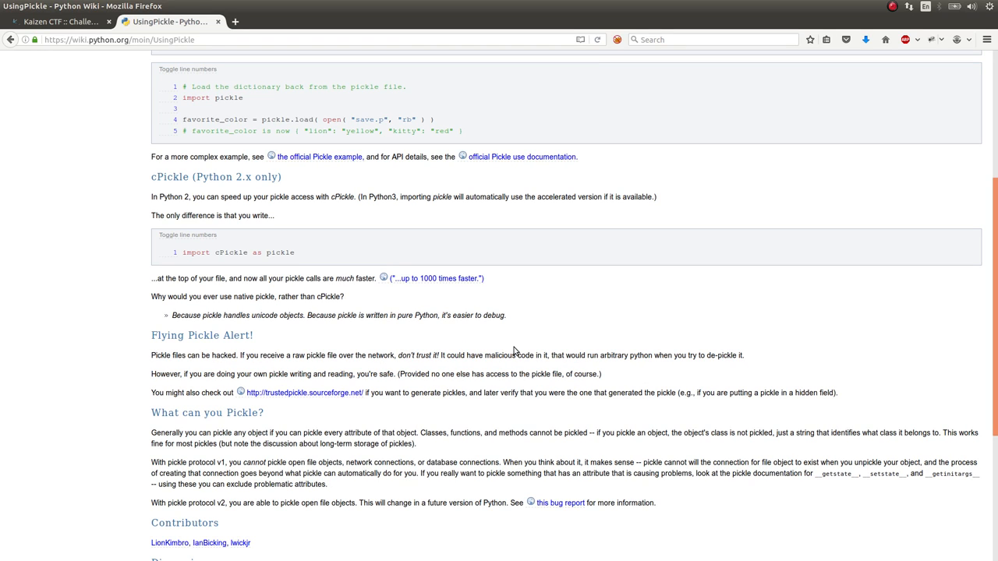
mouse_move(535, 346)
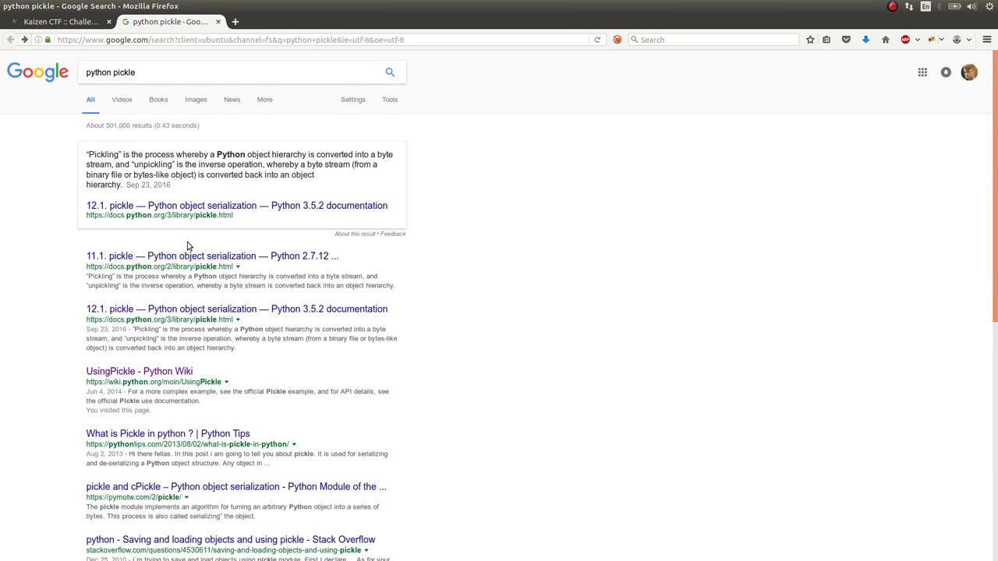
- Read the Python 2.7.12 pickle documentation's untrusted-data warning, then start a new blank tab
left_click(212, 255)
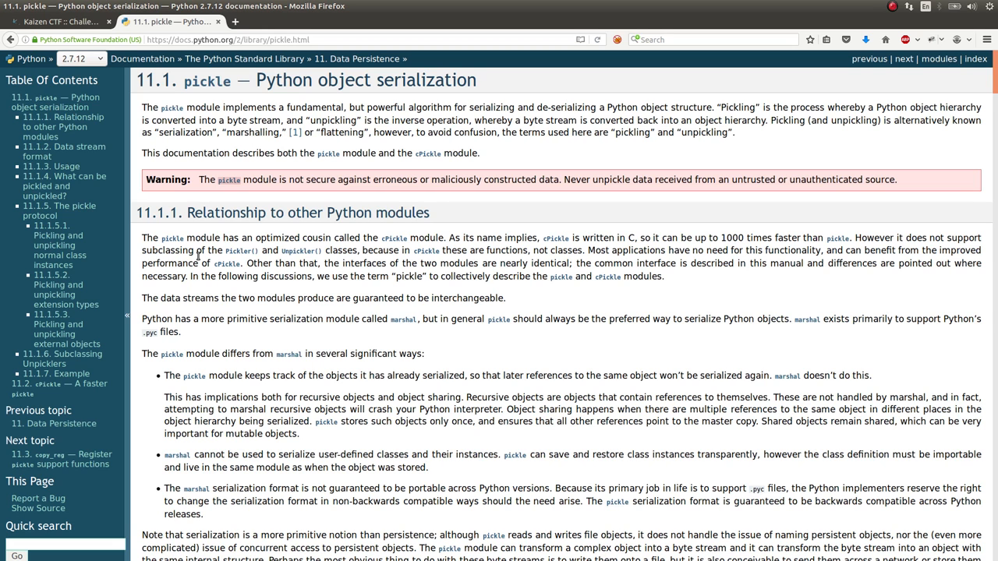
mouse_move(492, 178)
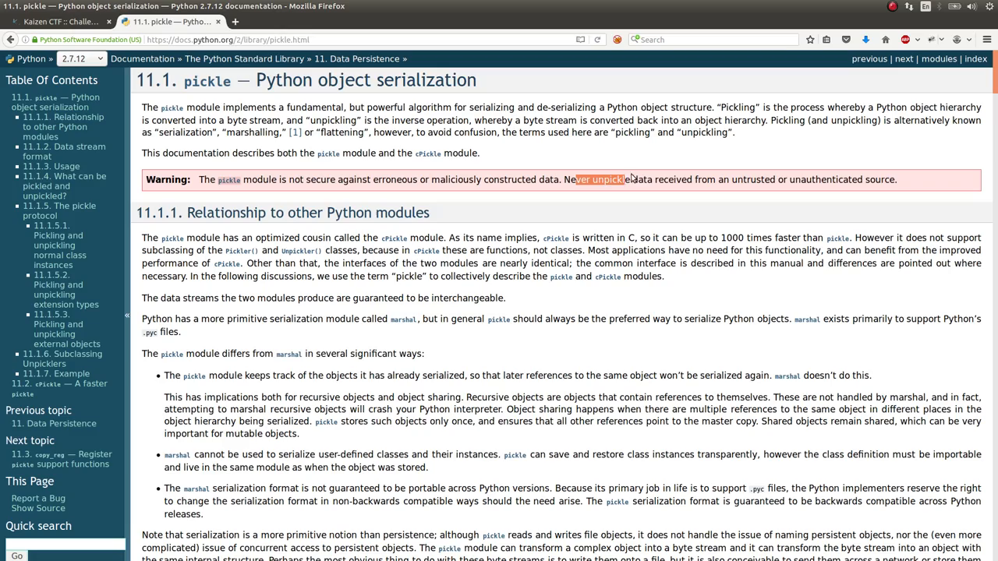
scroll("down", 3)
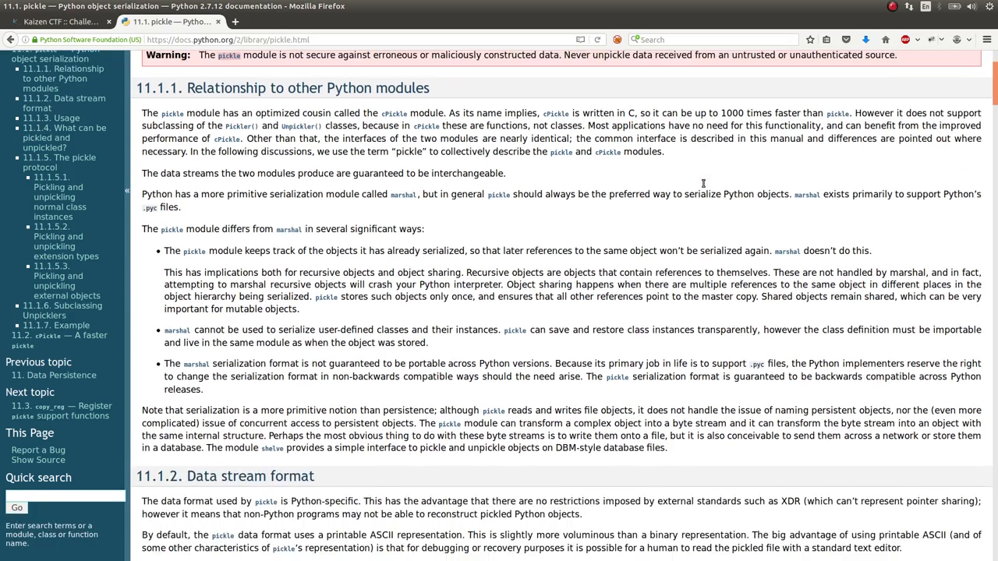
scroll("down", 3)
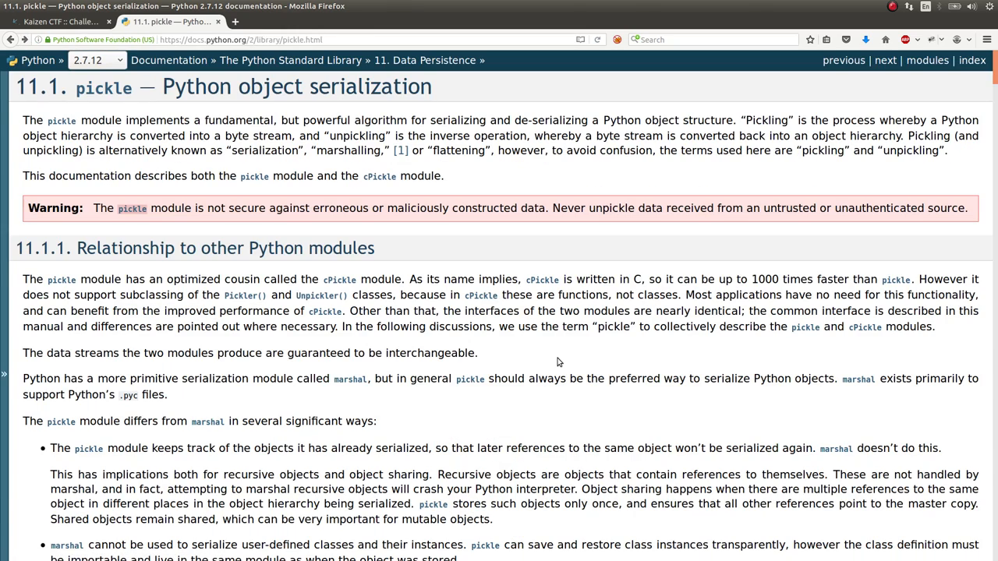
left_click(236, 22)
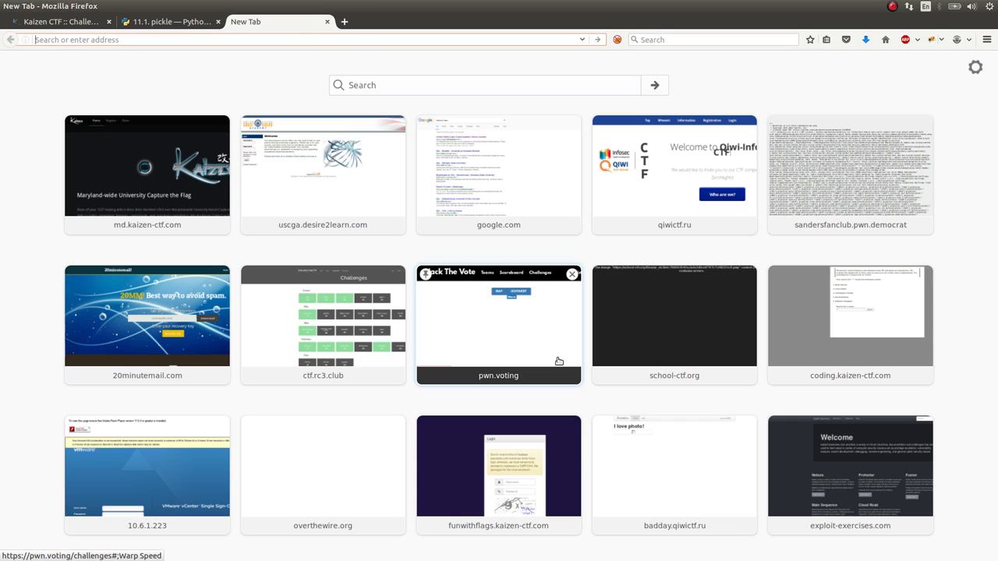
- Search 'pickle python exploit' and open the Exploiting Misuse of Python's Pickle article
type("pickle python exploit")
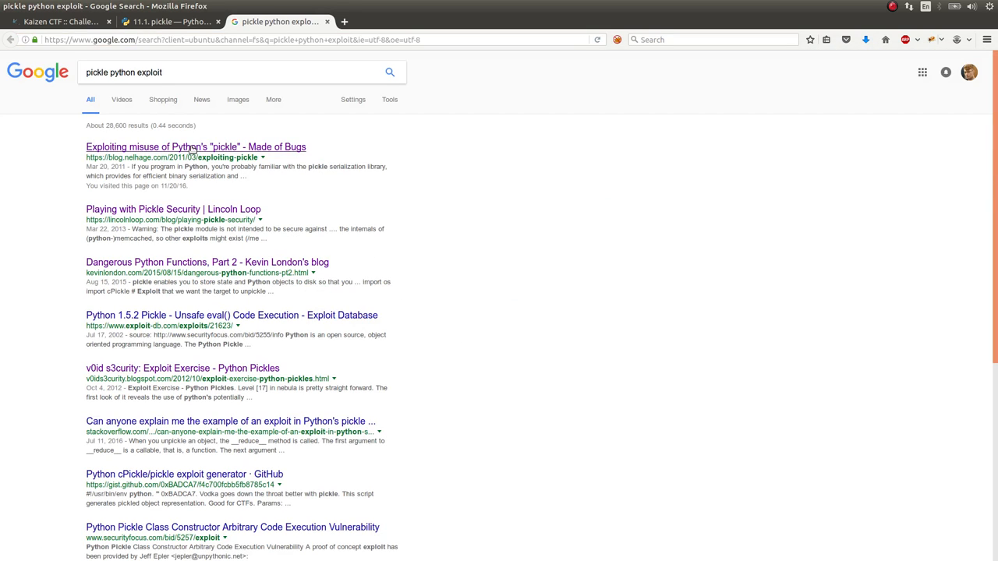
left_click(196, 146)
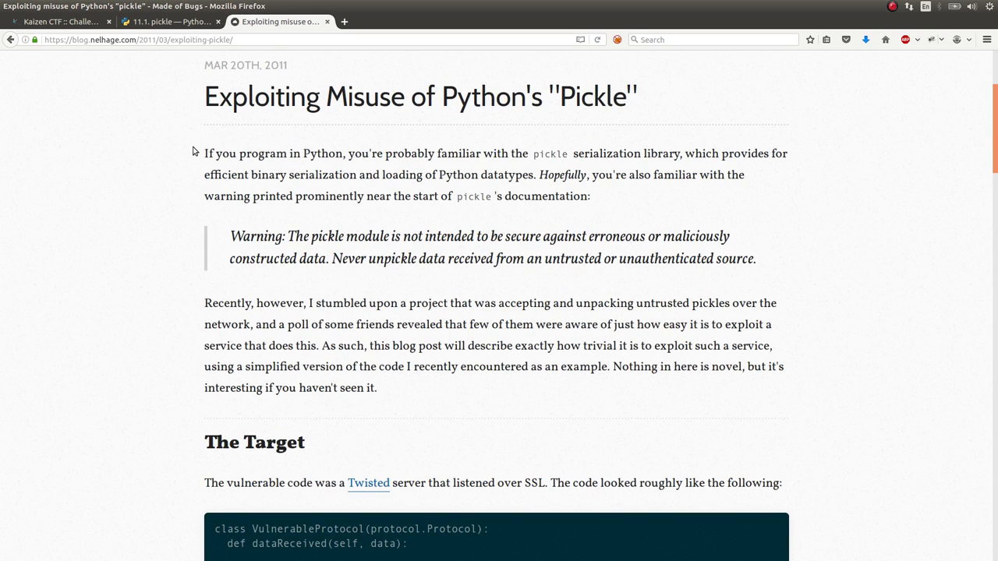
- Copy the RunBinSh cPickle __reduce__ example code from the blog post
scroll("down", 3)
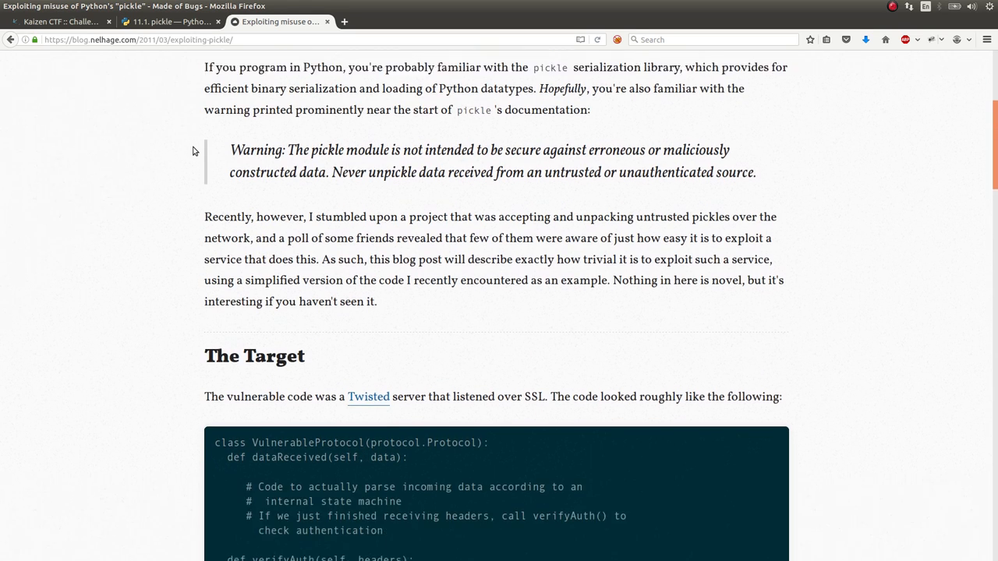
scroll("down", 3)
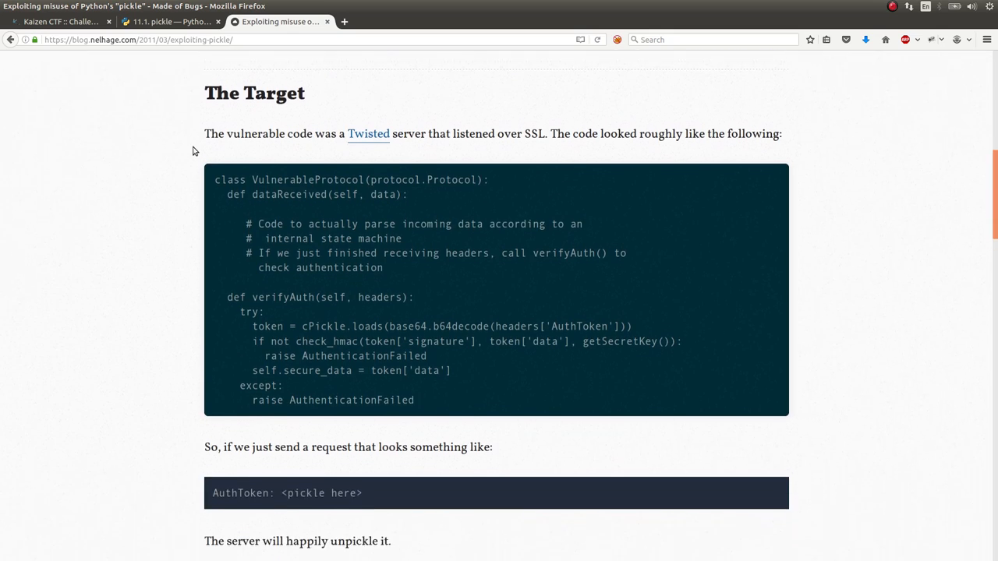
scroll("down", 3)
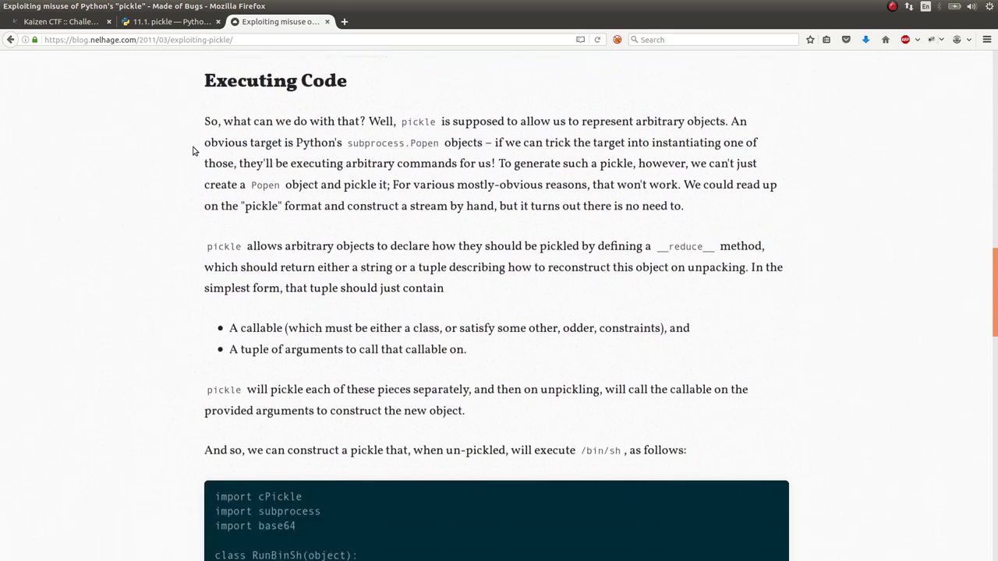
scroll("down", 3)
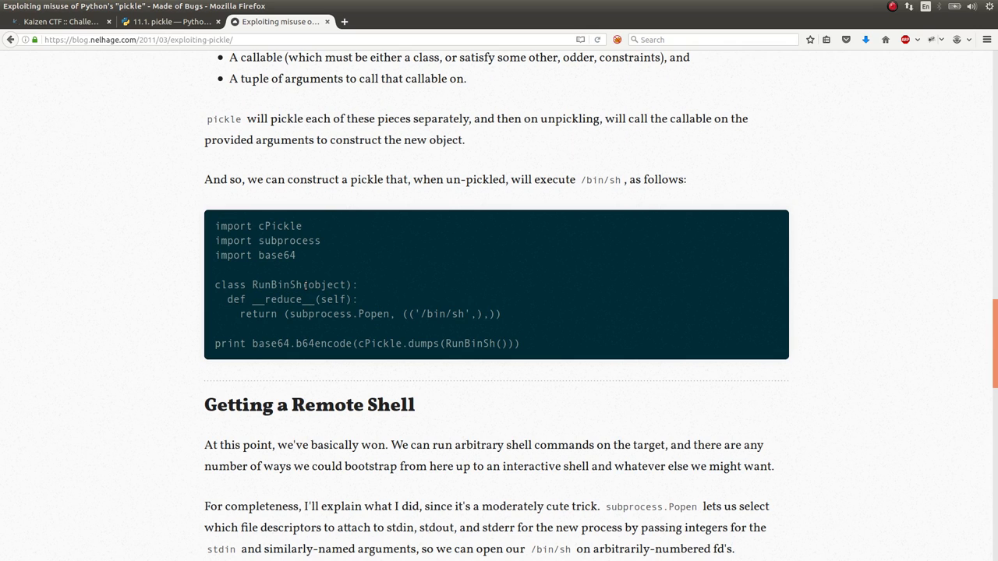
double_click(278, 299)
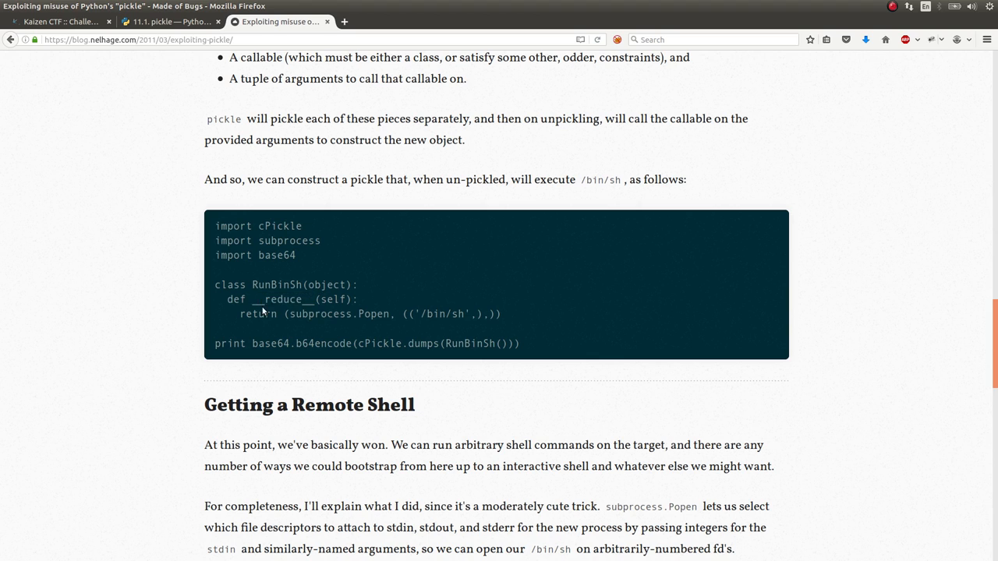
double_click(324, 313)
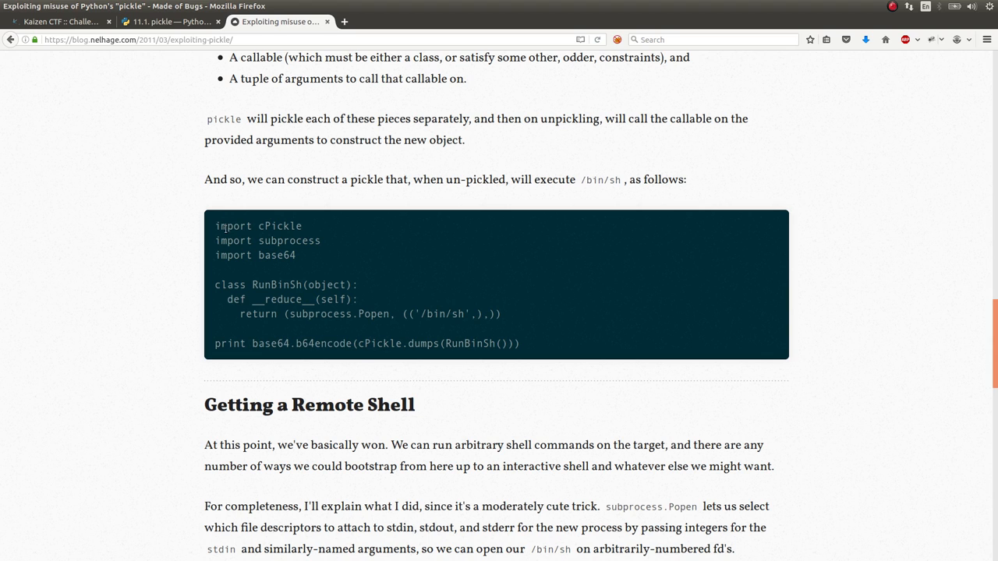
mouse_move(417, 306)
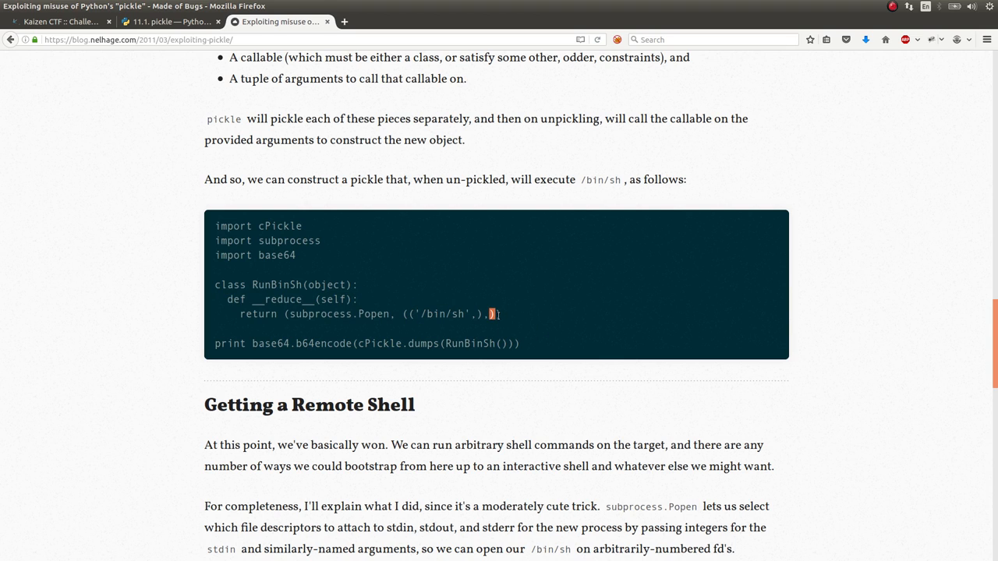
mouse_move(508, 334)
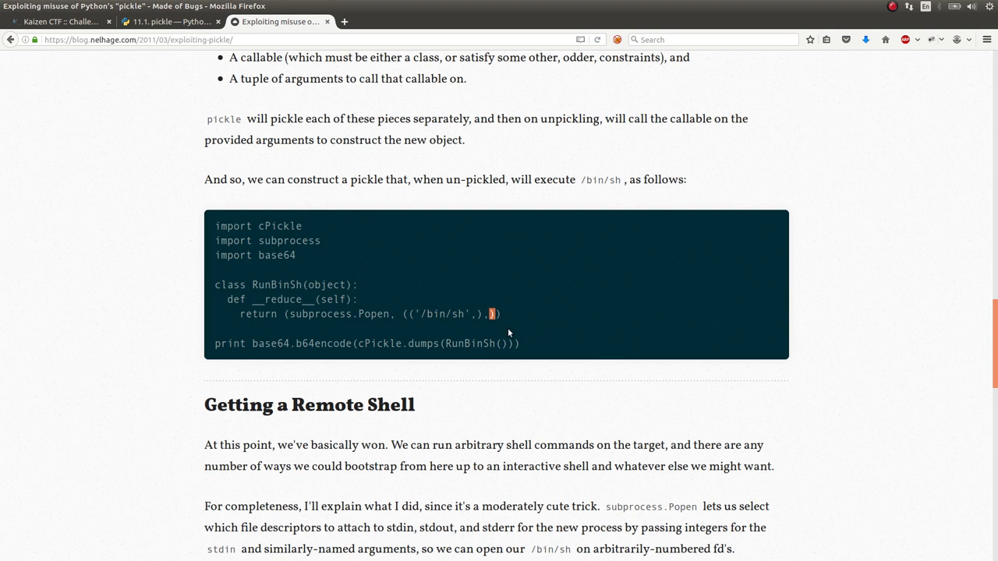
mouse_move(546, 345)
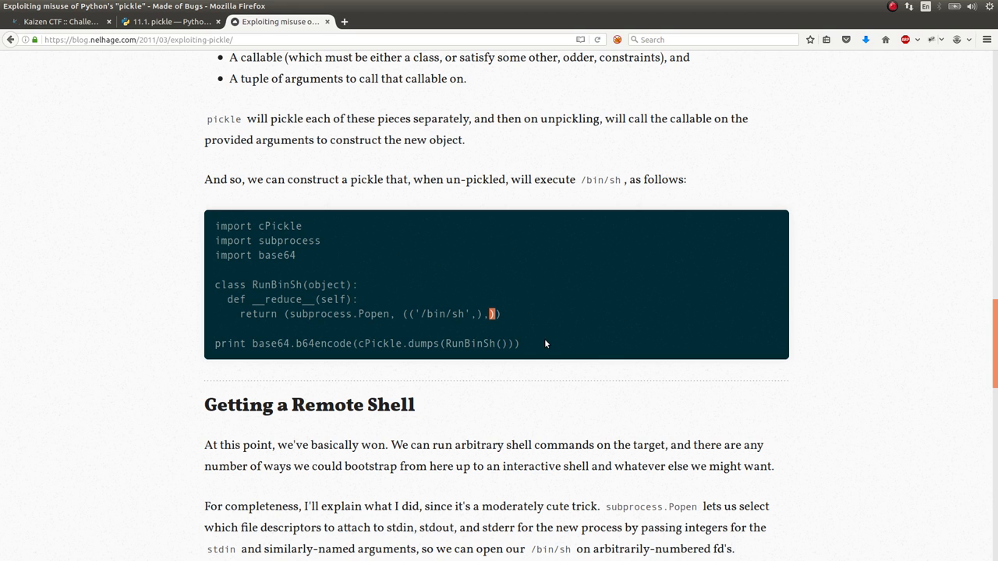
right_click(257, 226)
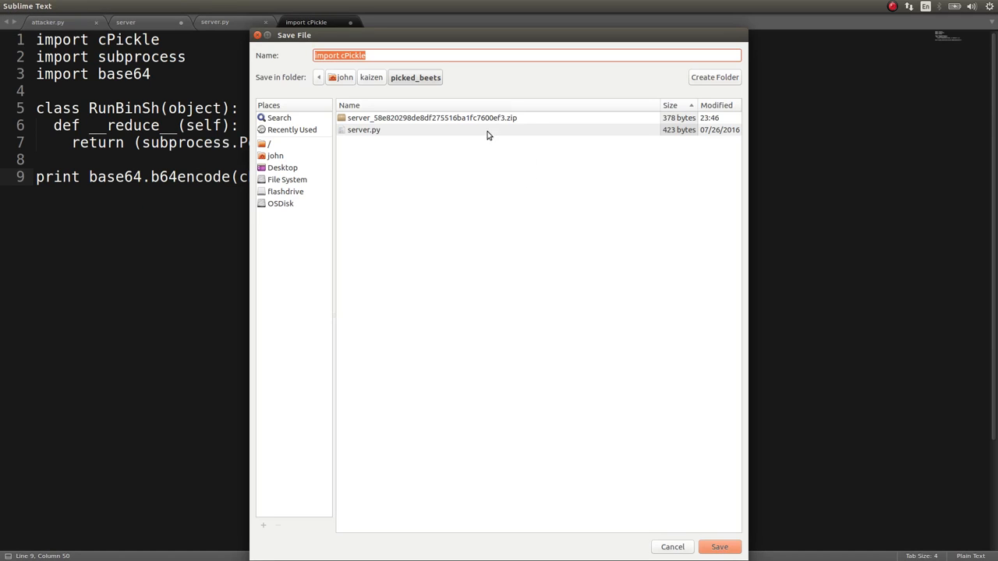
- Save the pasted RunBinSh payload as exploit.py in the picked_beets folder
type("epxloit")
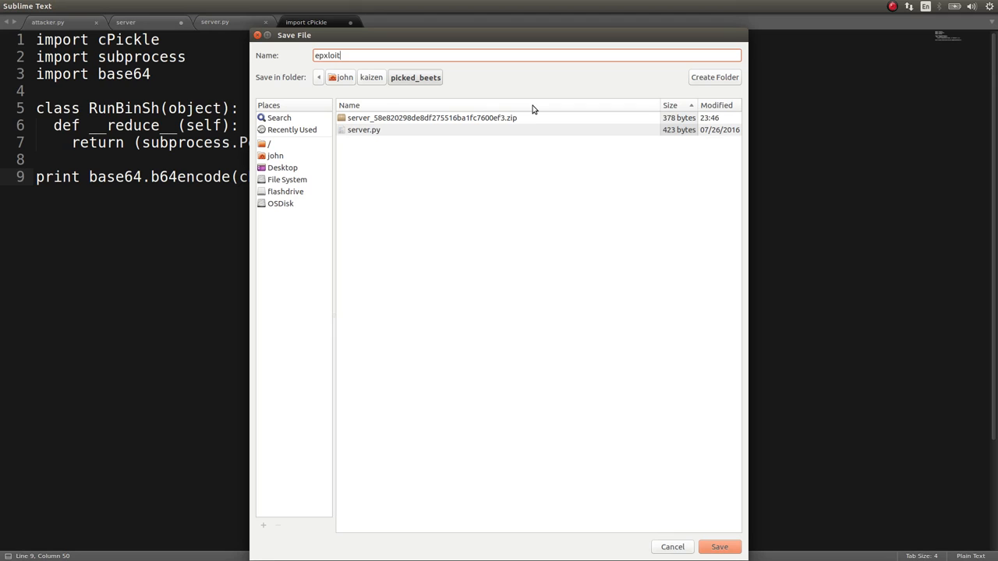
type("exploit.p")
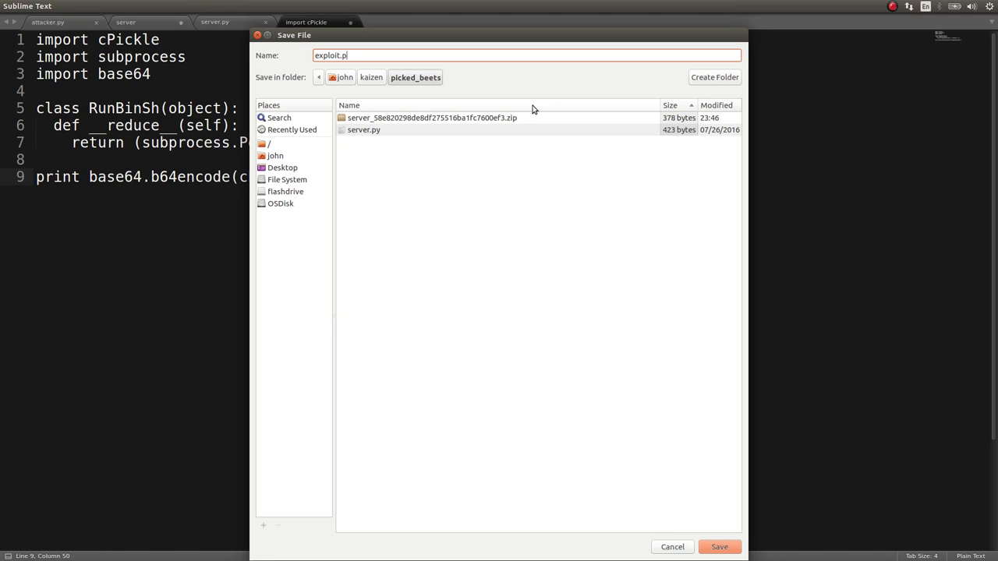
left_click(717, 546)
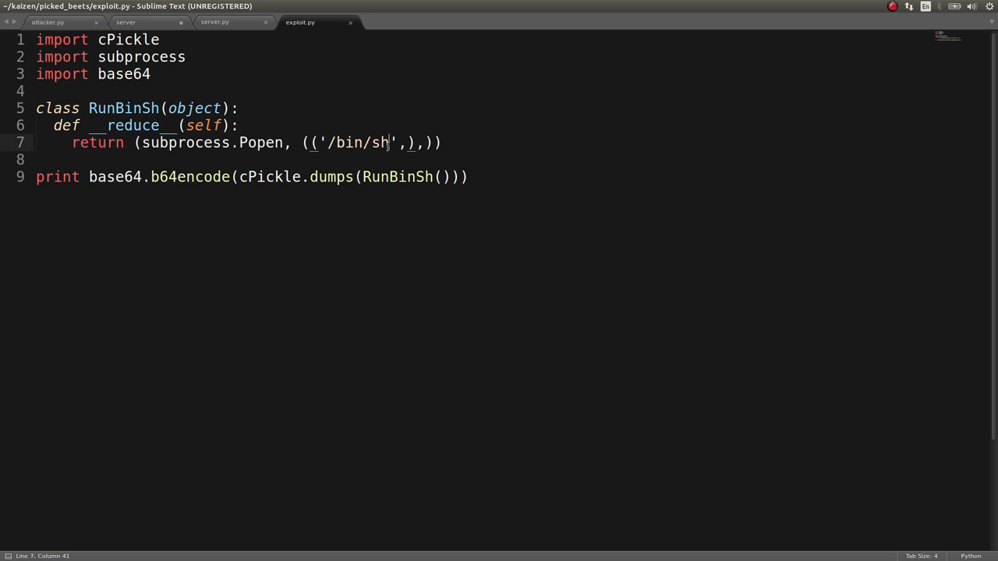
- Replace the '/bin/sh' command on line 7 with 'cat', 'flag' and rebuild the base64 payload
double_click(358, 143)
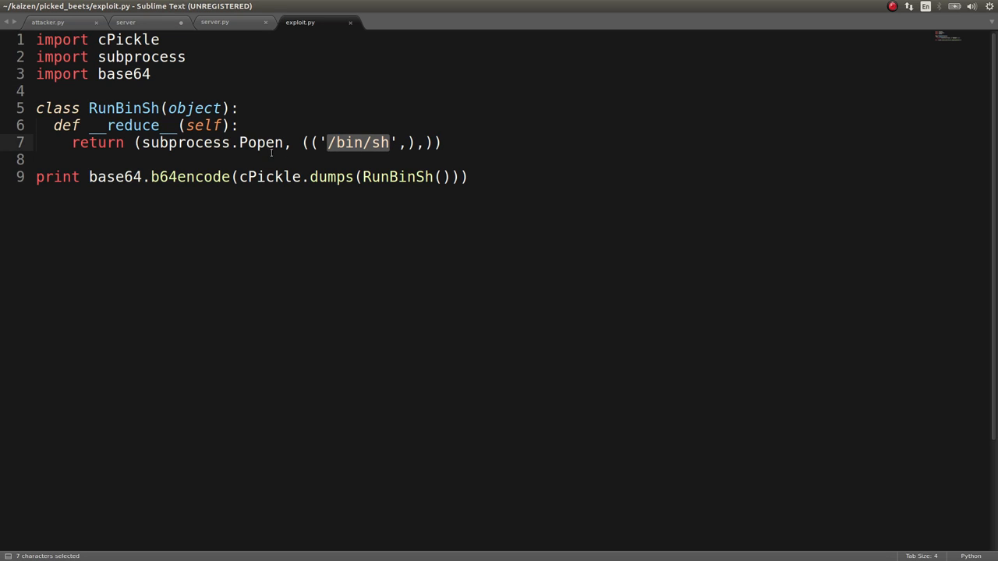
left_click(439, 144)
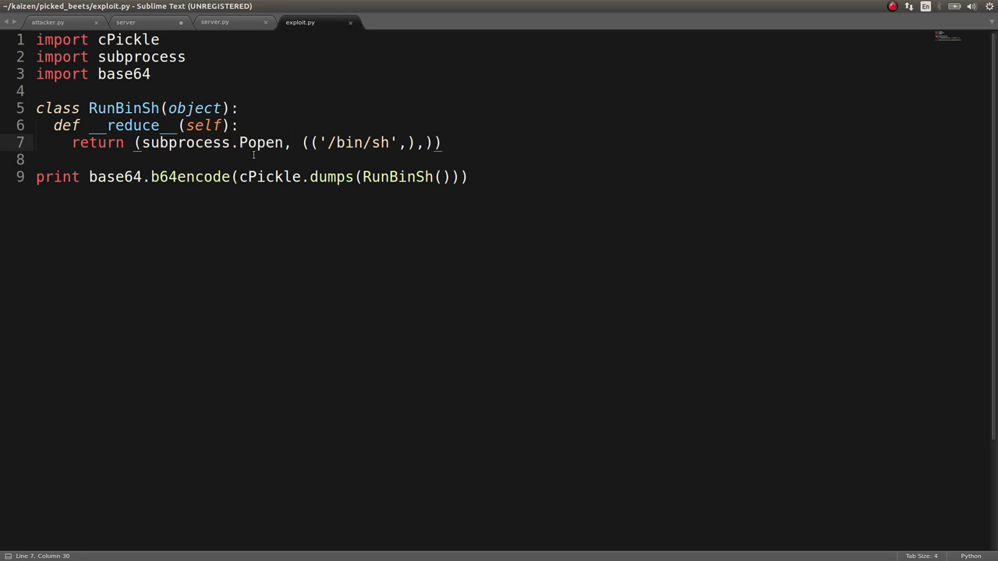
left_click_drag(325, 143, 373, 144)
type("cat")
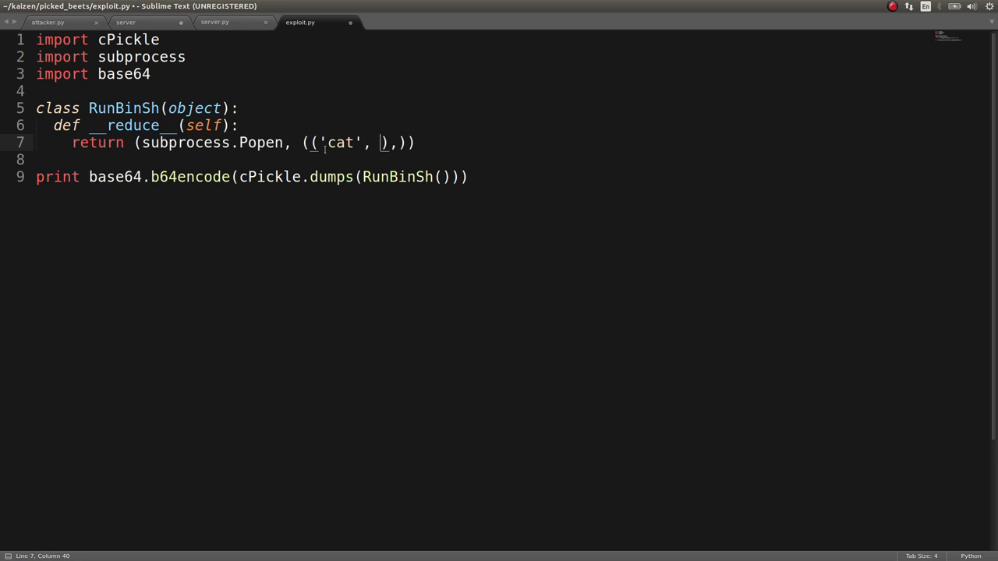
type("'flag'")
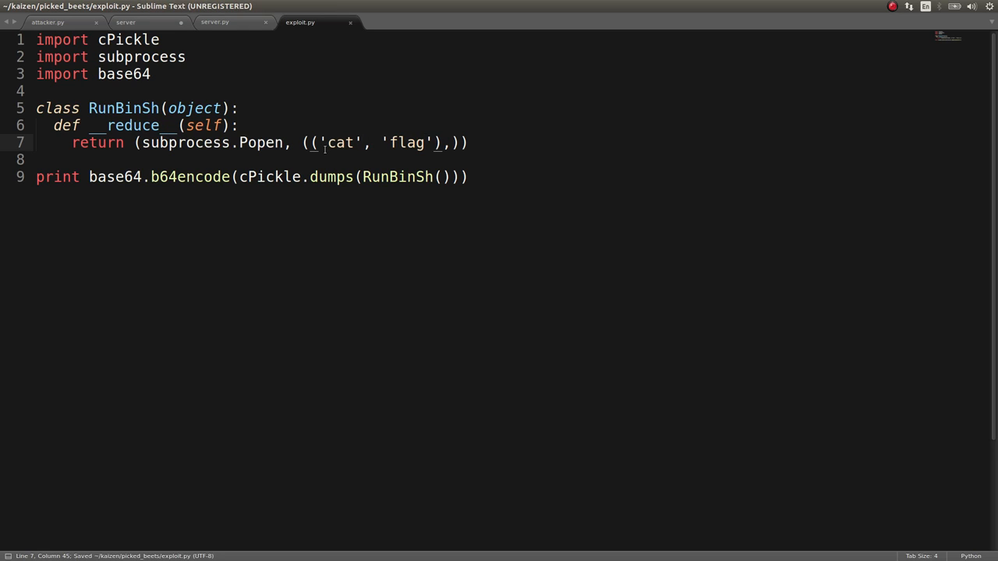
key("ctrl+b")
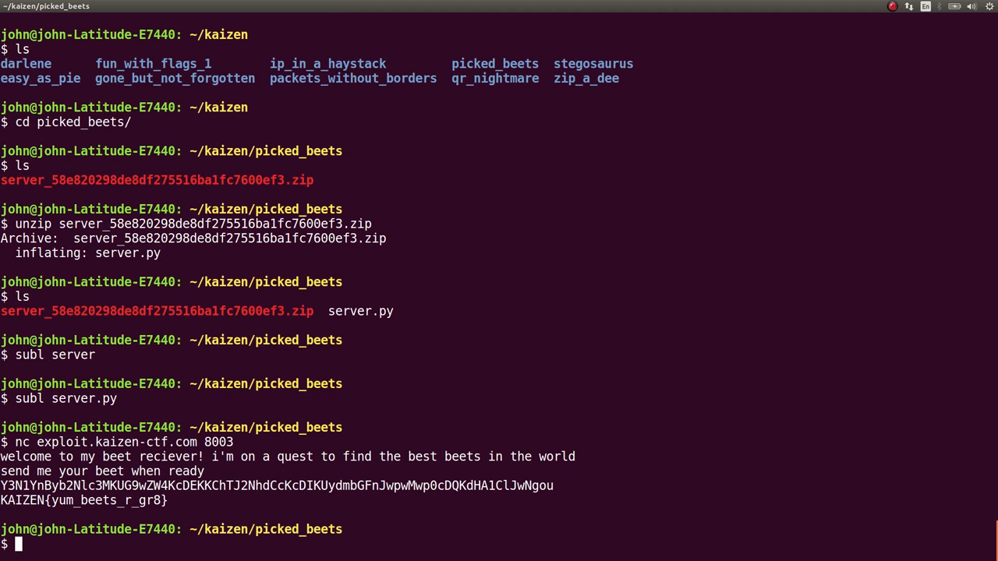
- Highlight the KAIZEN{yum_beets_r_gr8} flag returned by the netcat session on port 8003
left_click_drag(0, 500, 167, 501)
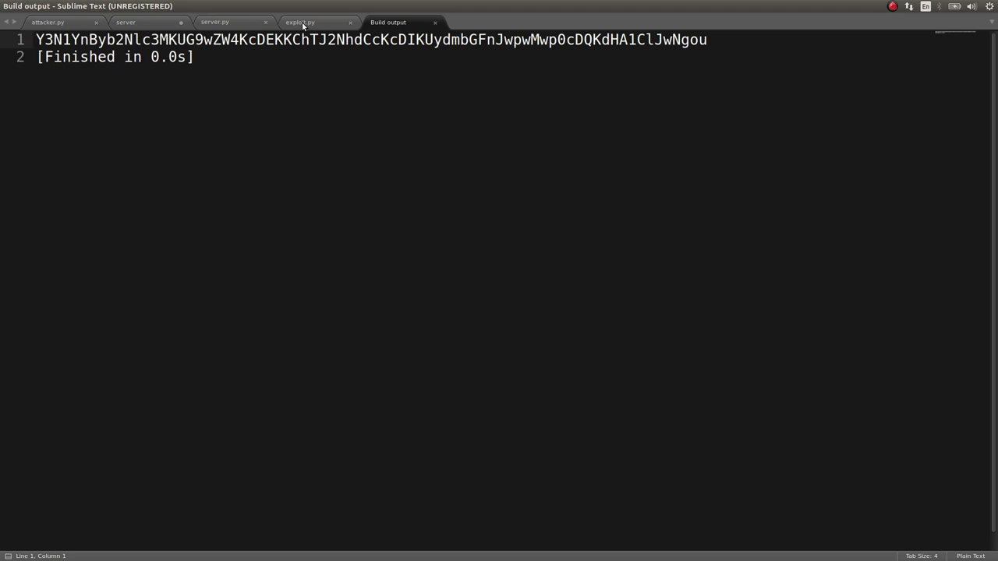
- Swap 'flag' for '/etc/passwd' on line 7, rebuild, and select the new base64 payload line
left_click(299, 22)
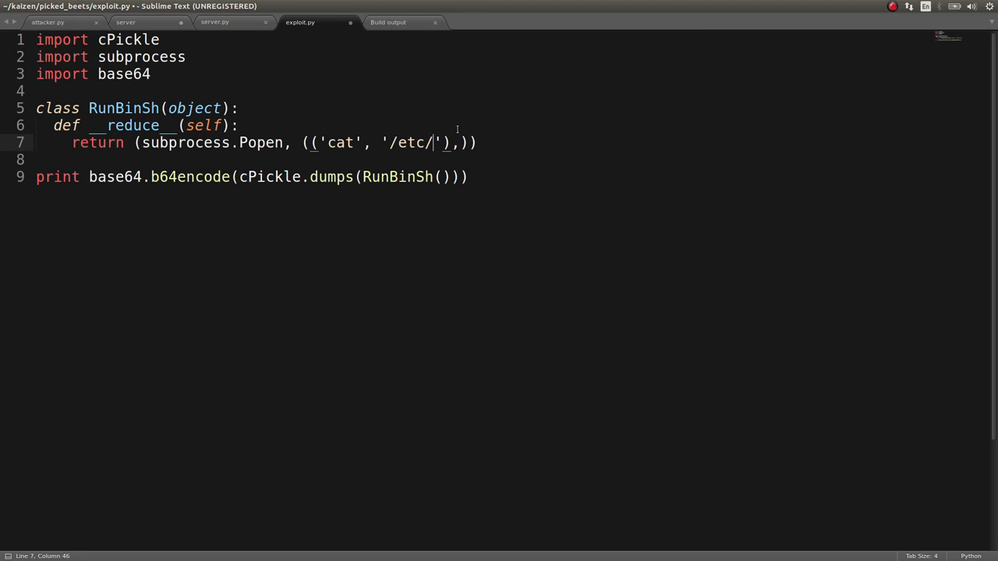
type("passwd")
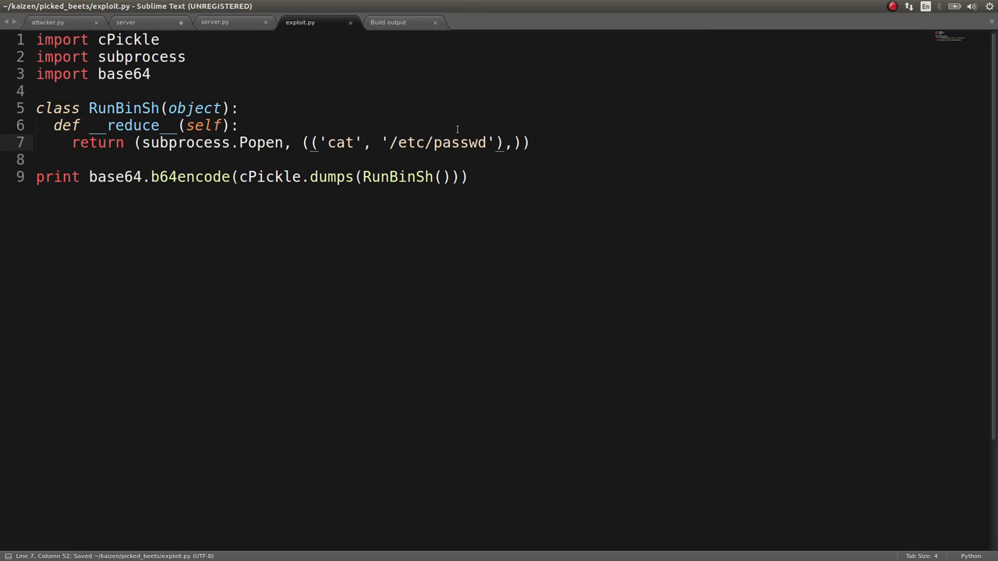
key("ctrl+b")
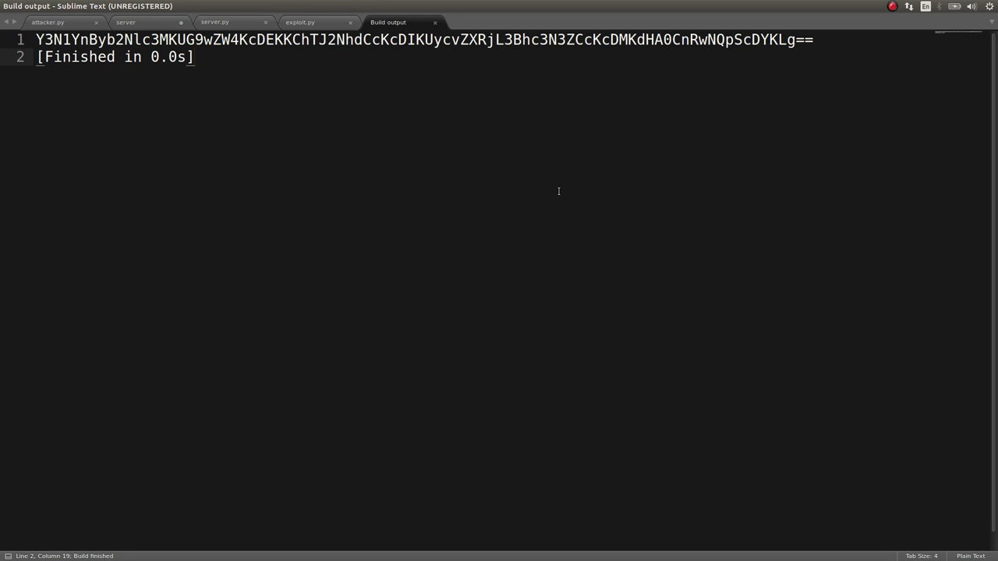
triple_click(115, 57)
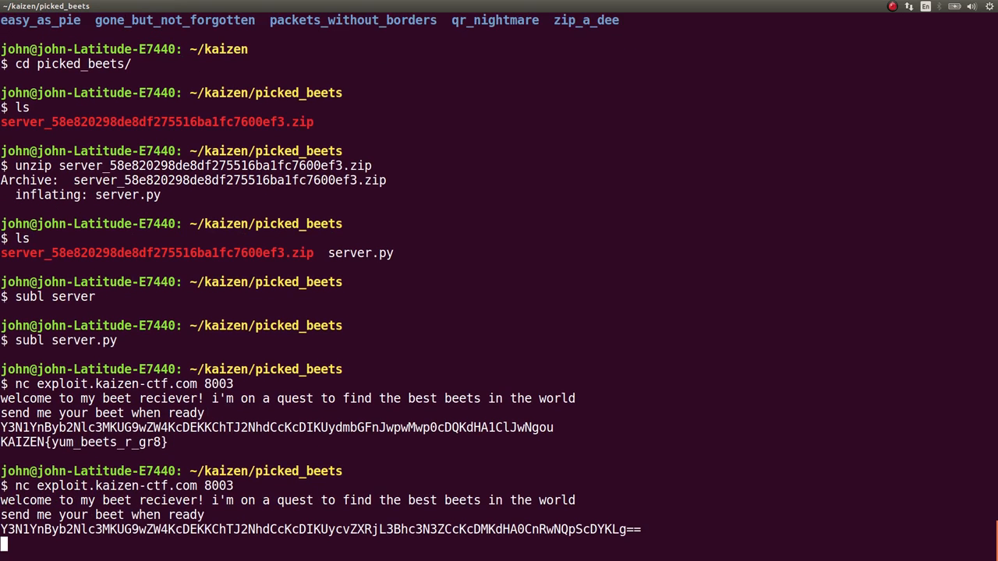
- Submit the pasted /etc/passwd payload to exploit.kaizen-ctf.com 8003 in the second netcat session
key("Return")
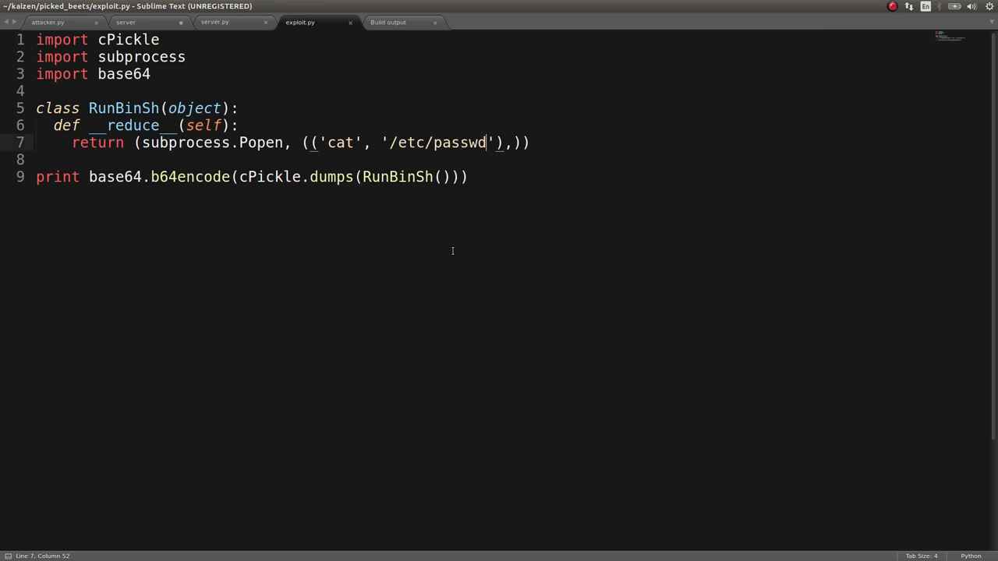
left_click(216, 22)
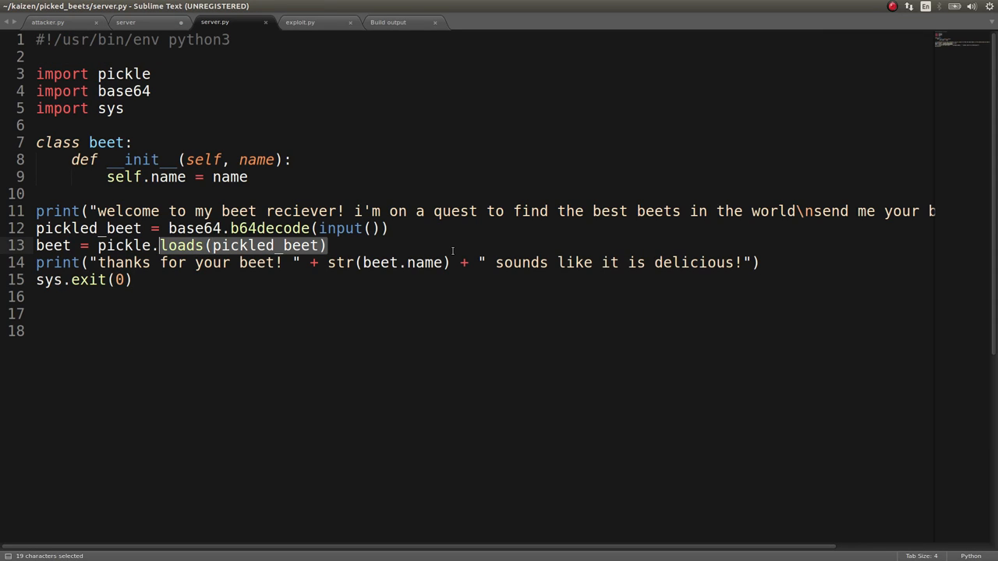
double_click(402, 262)
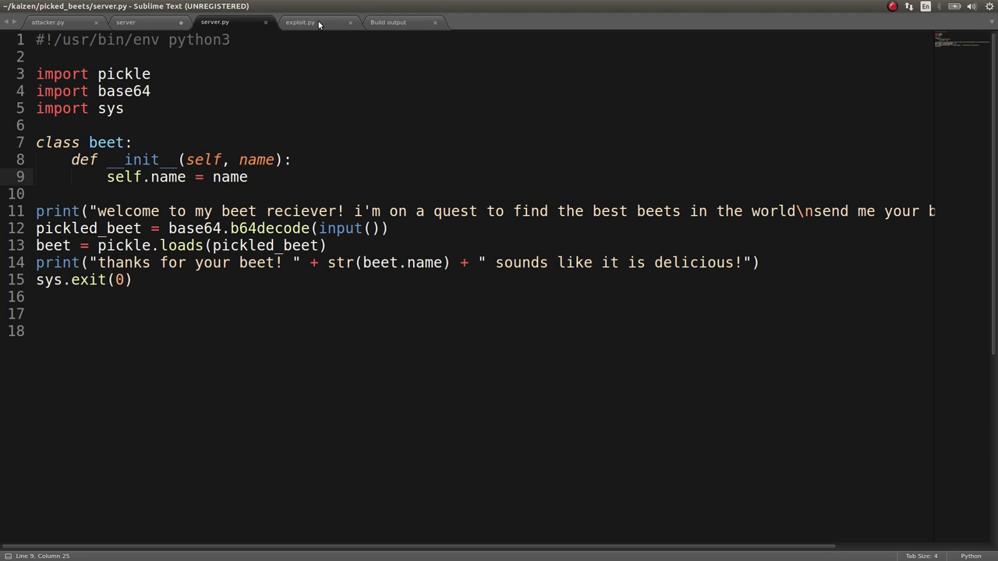
left_click(299, 22)
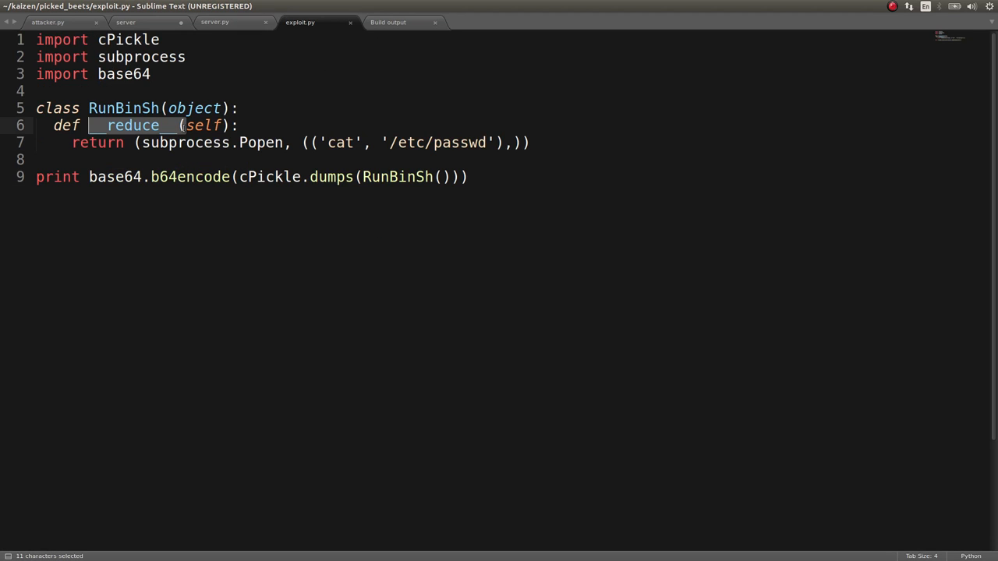
left_click(221, 125)
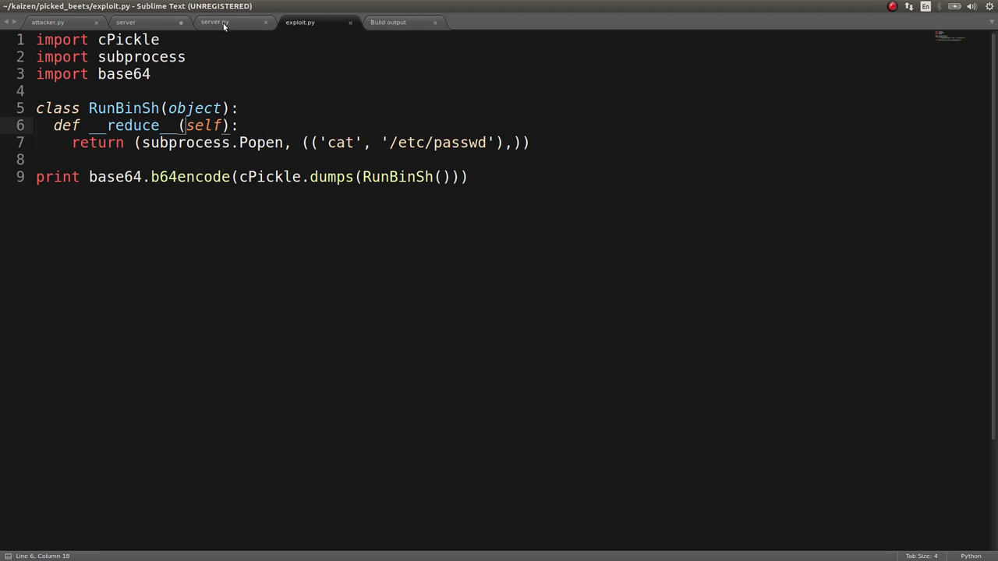
left_click(215, 22)
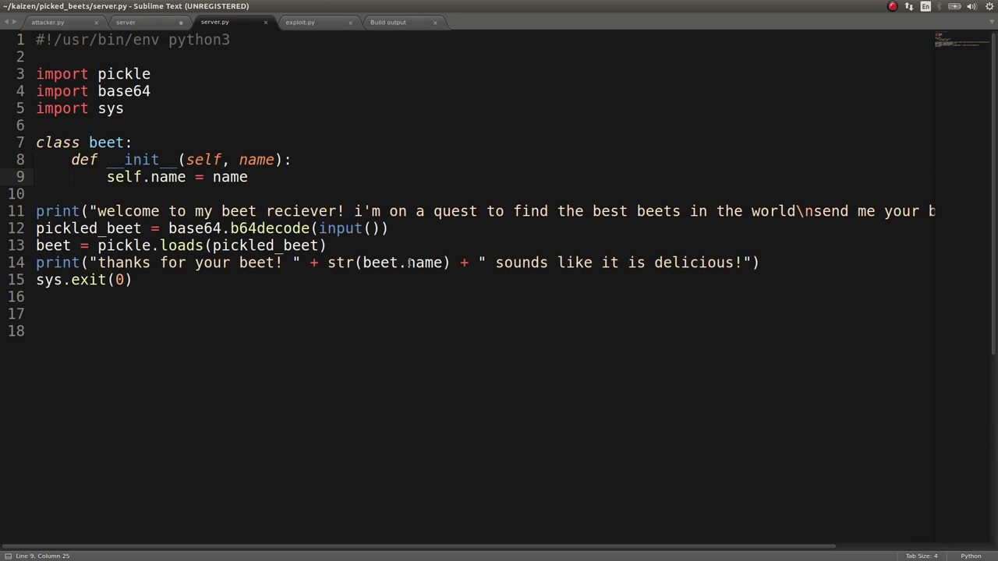
double_click(381, 262)
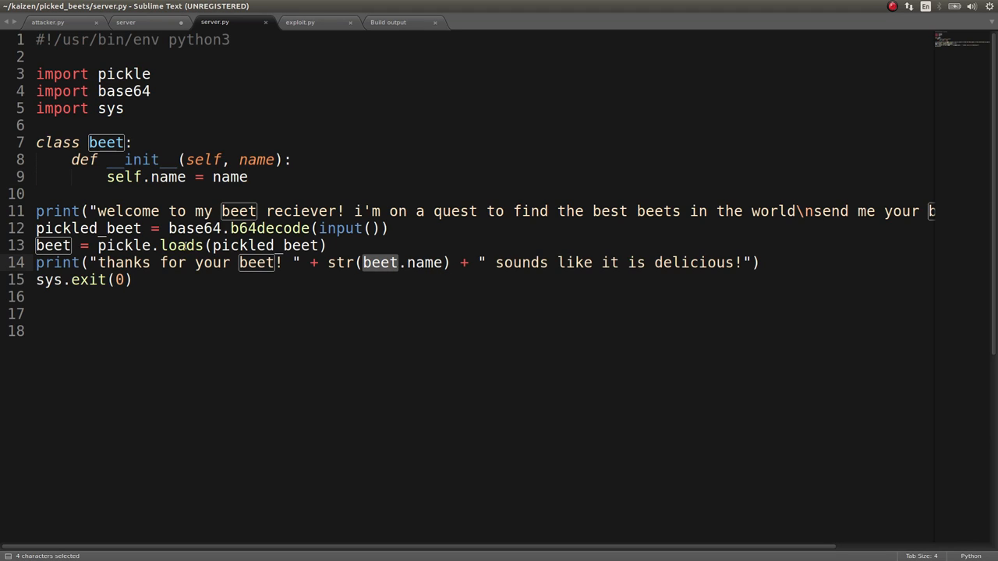
left_click(299, 22)
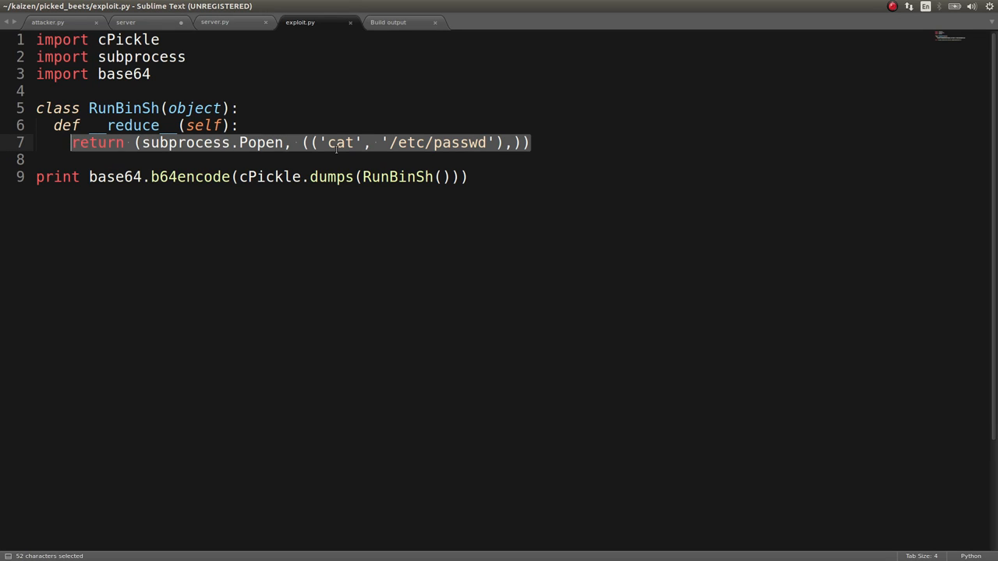
mouse_move(497, 215)
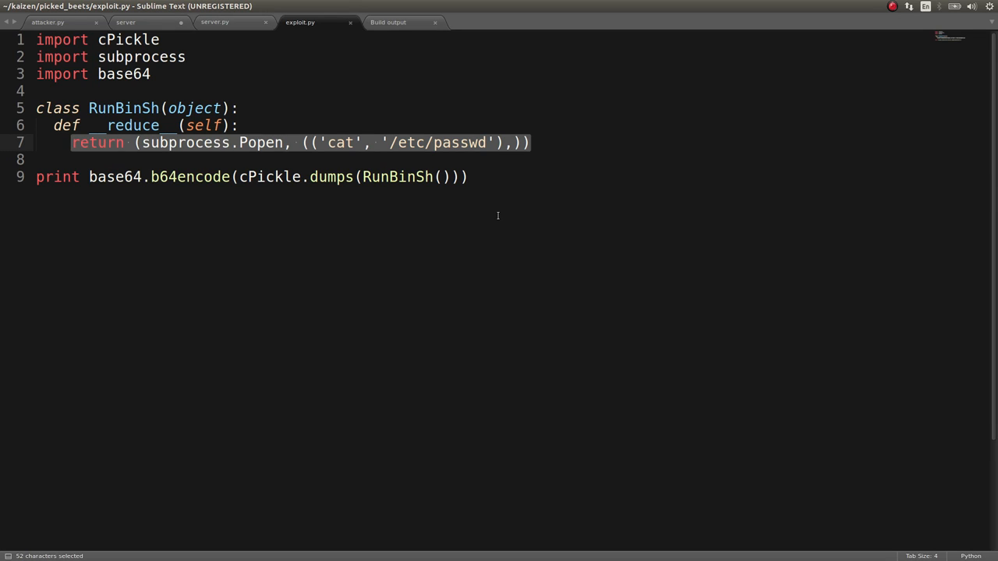